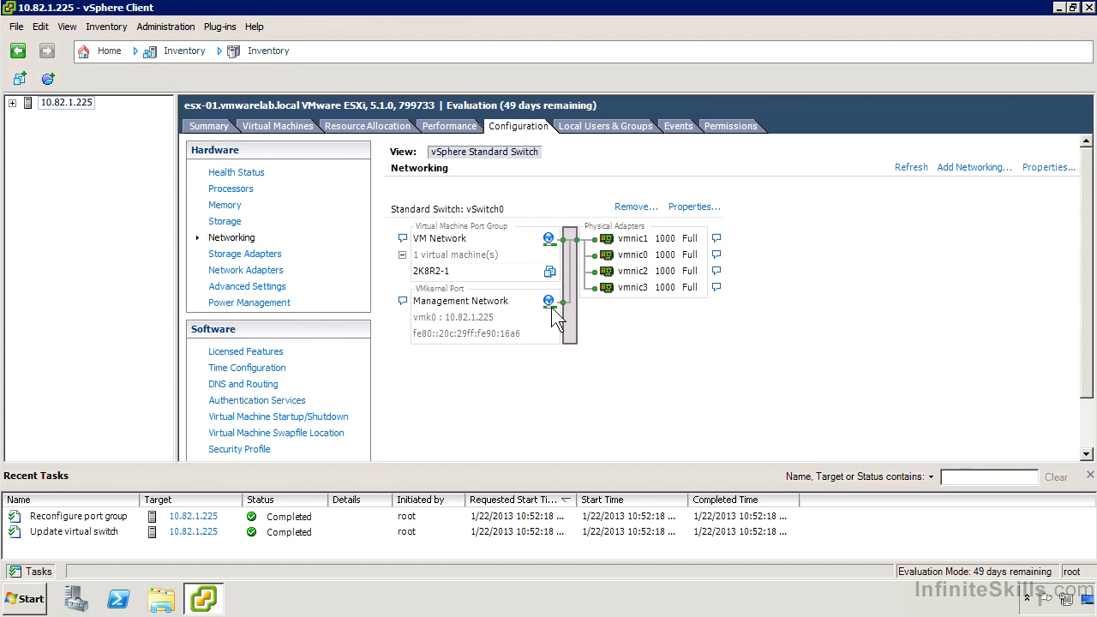
pyautogui.moveTo(535, 333)
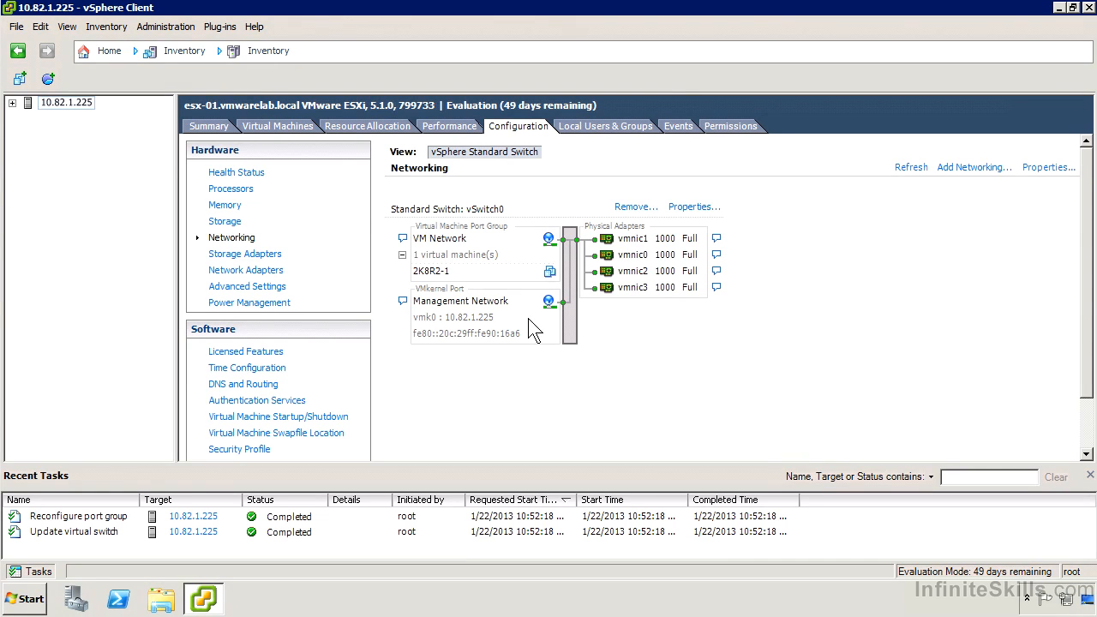
pyautogui.moveTo(658, 231)
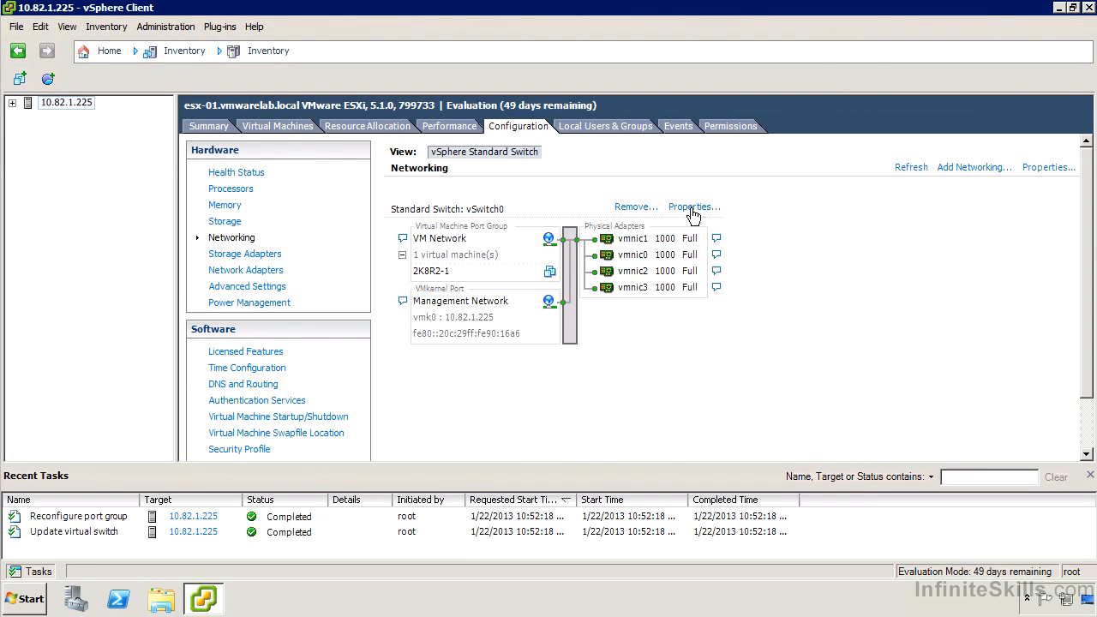
# Remove vmnic2 and vmnic3 from vSwitch0's network adapters and confirm
pyautogui.click(689, 206)
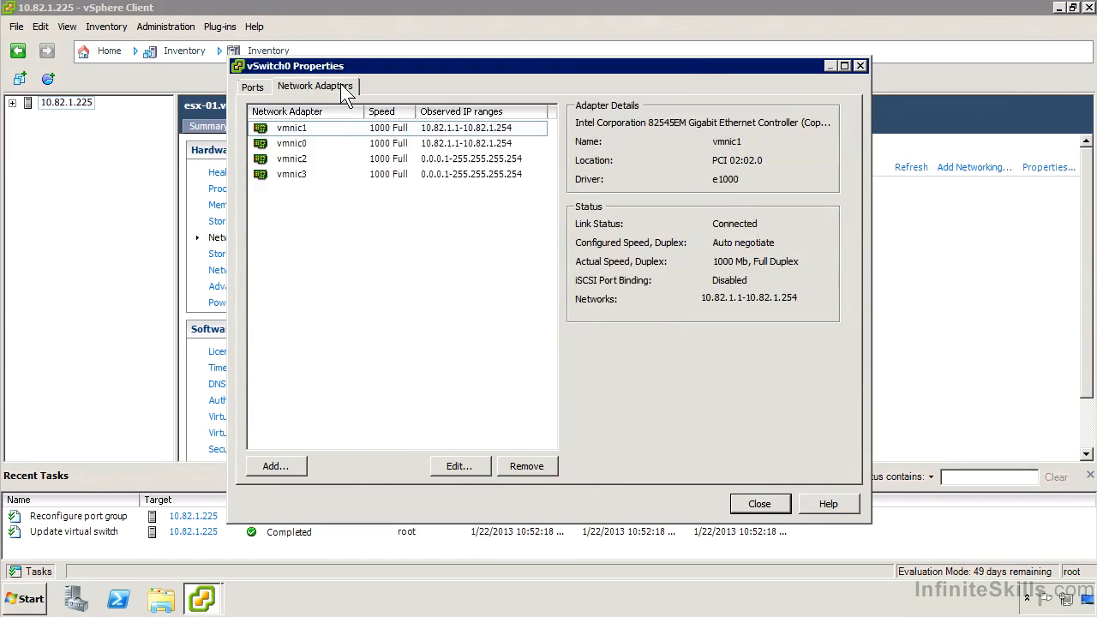
pyautogui.click(291, 157)
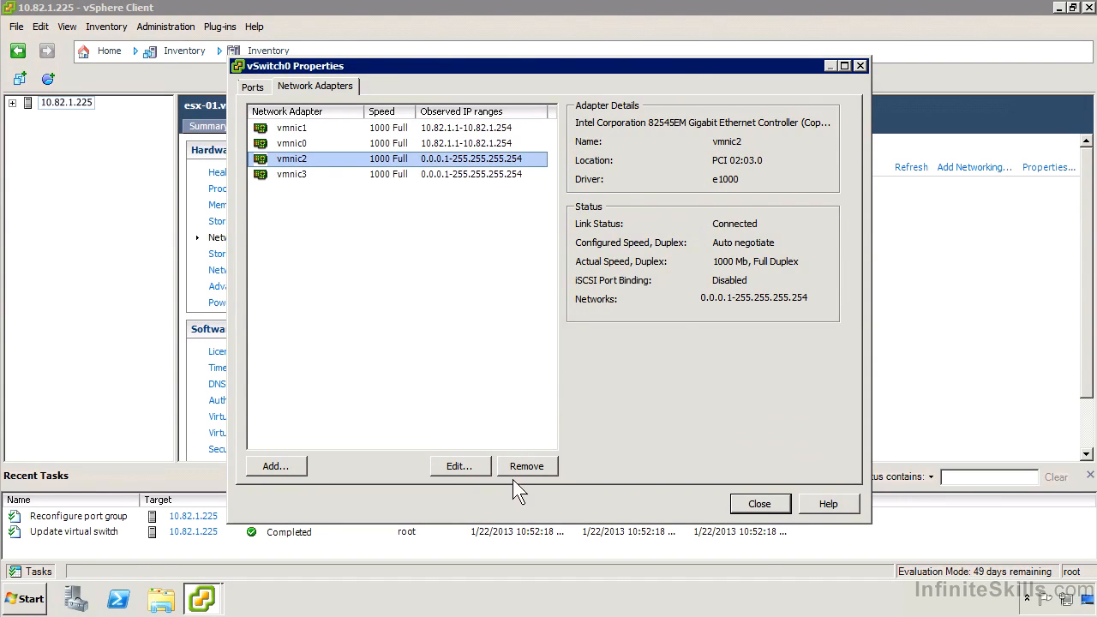
pyautogui.click(526, 467)
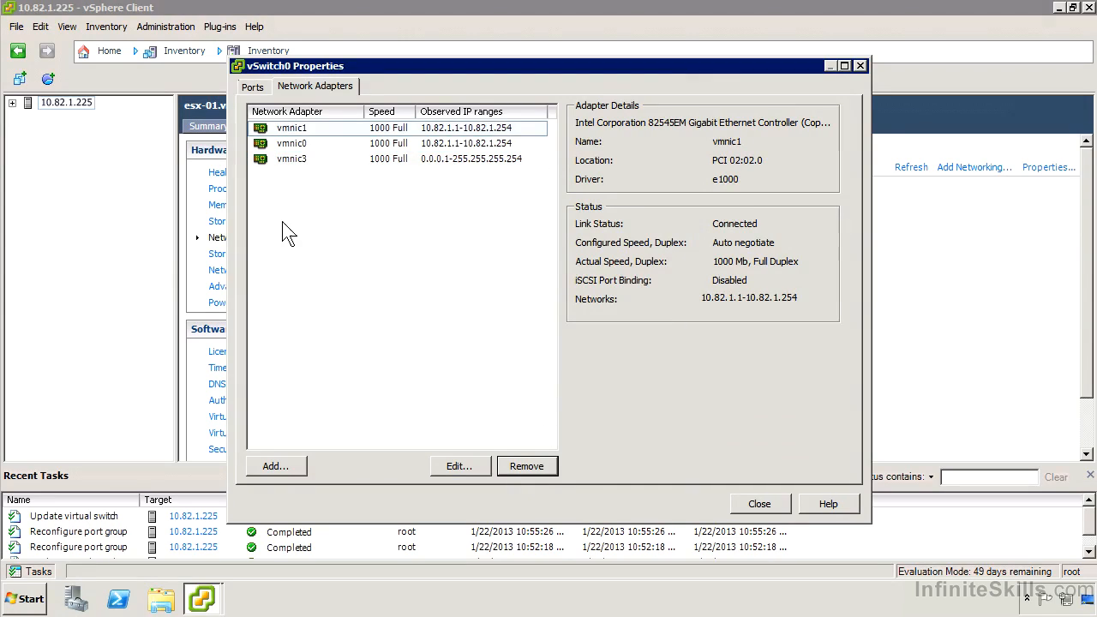
pyautogui.click(526, 467)
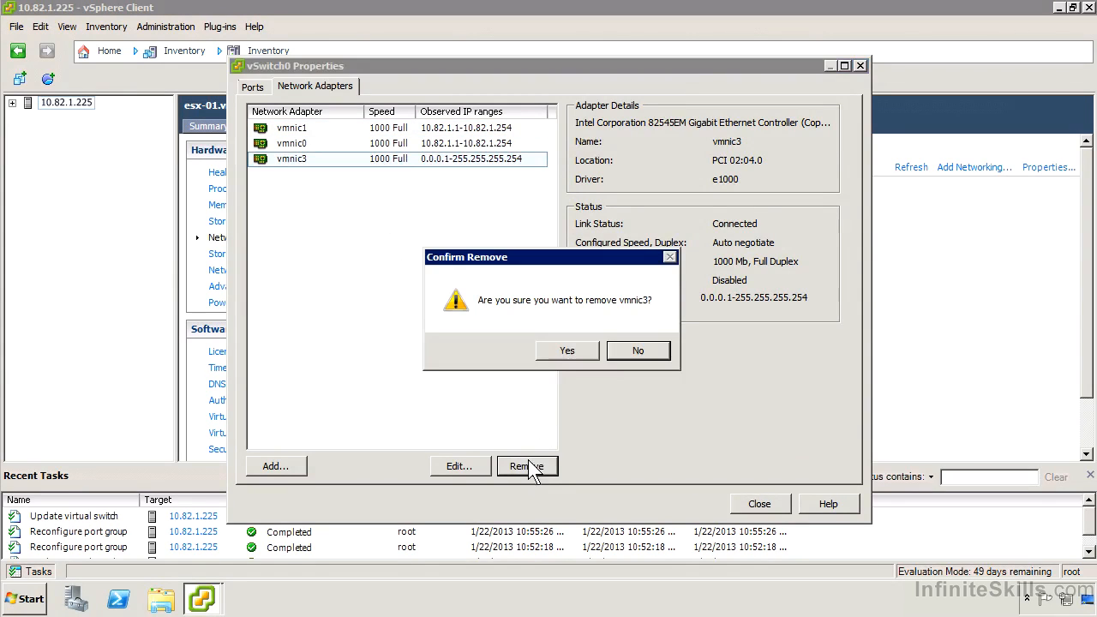
pyautogui.click(566, 349)
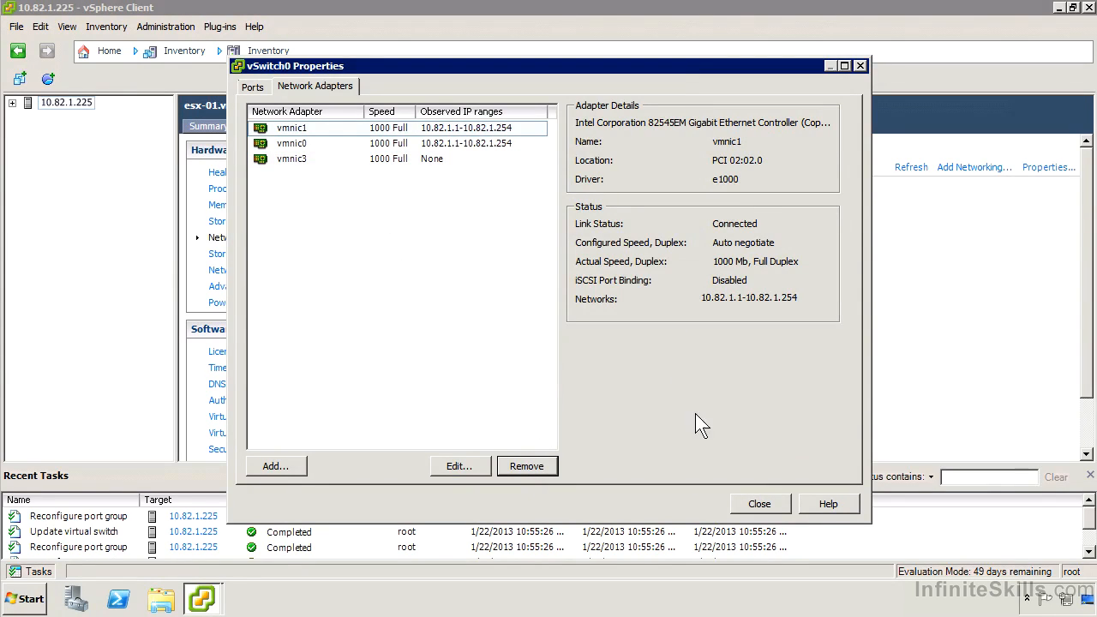
pyautogui.click(758, 504)
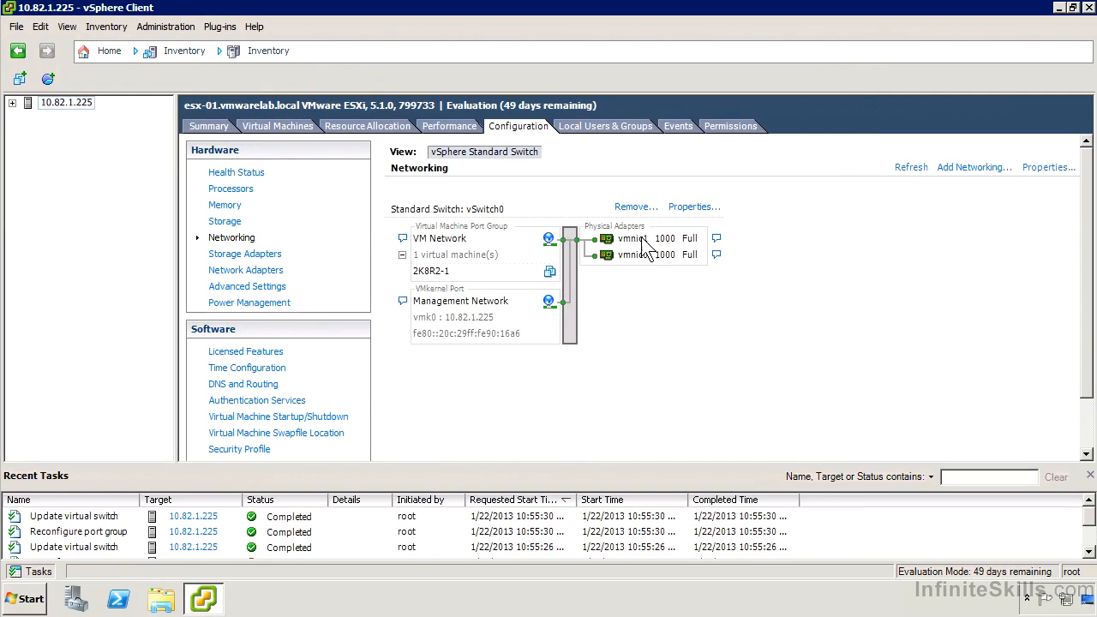
pyautogui.moveTo(678, 295)
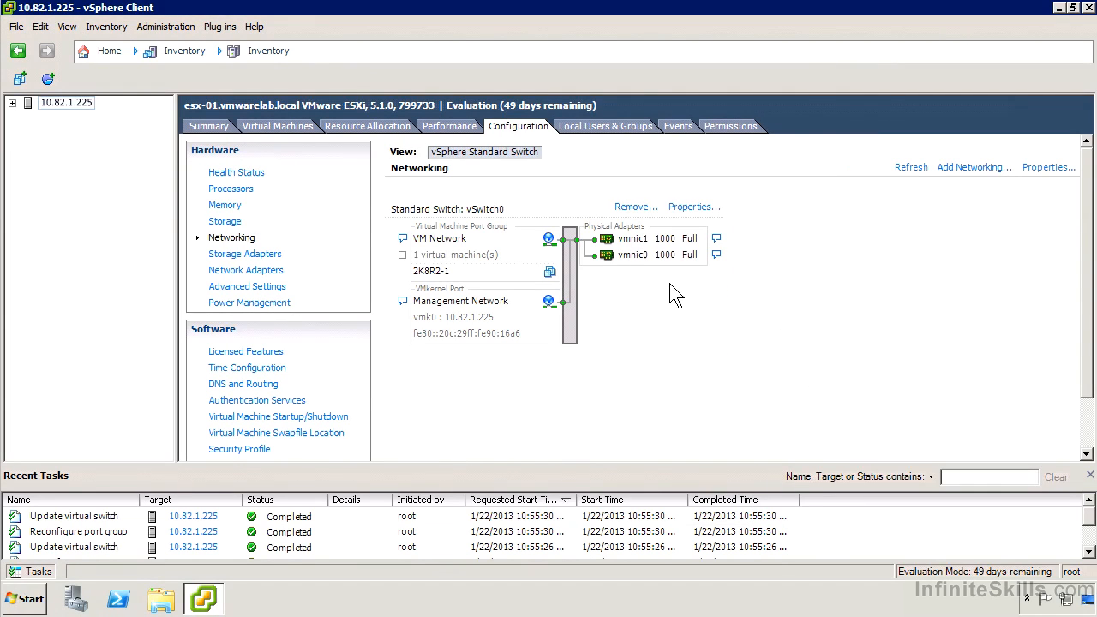
pyautogui.moveTo(964, 175)
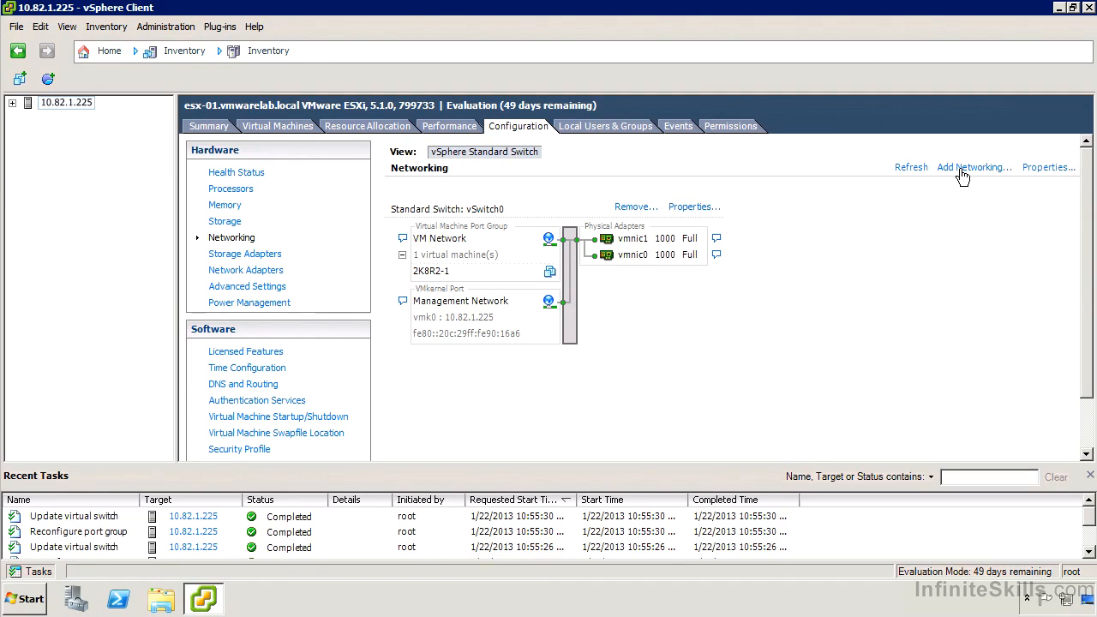
pyautogui.click(972, 168)
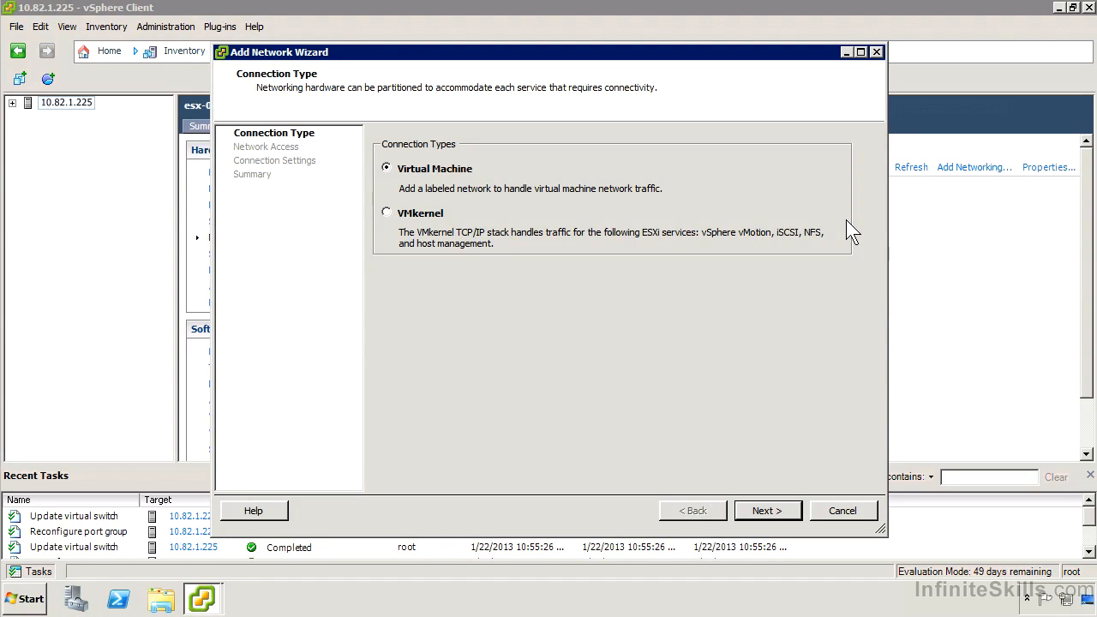
pyautogui.moveTo(892, 181)
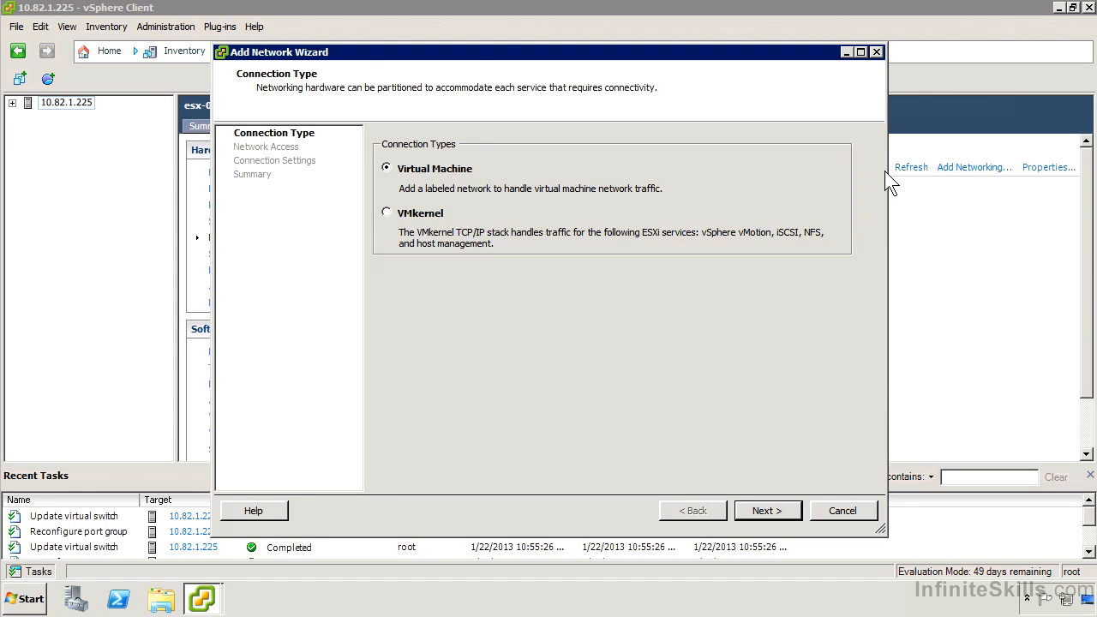
pyautogui.moveTo(418, 188)
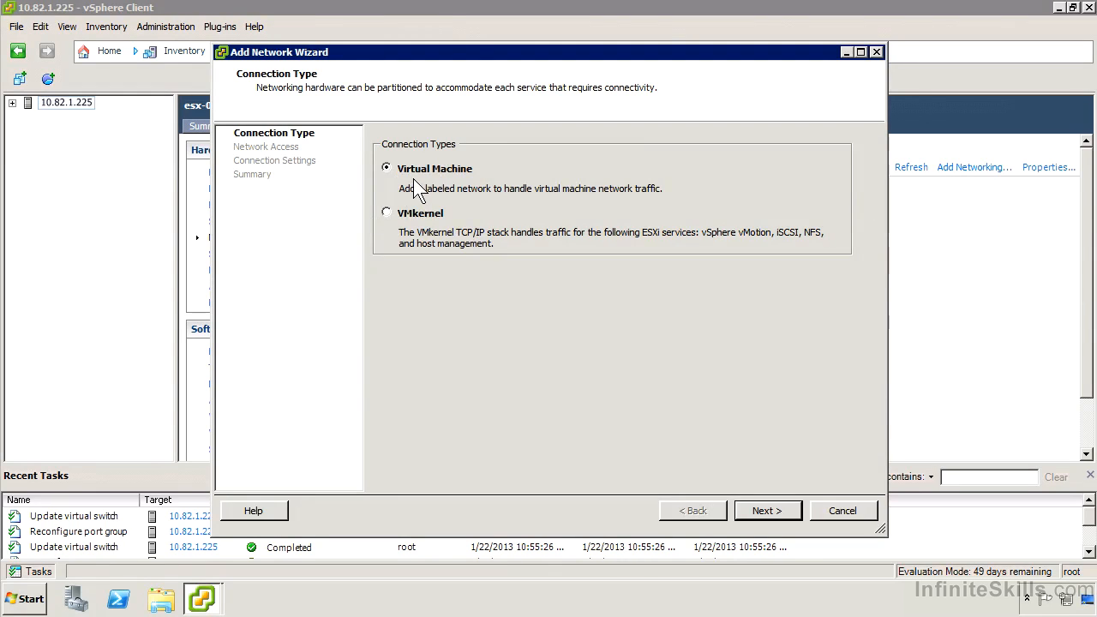
pyautogui.click(767, 511)
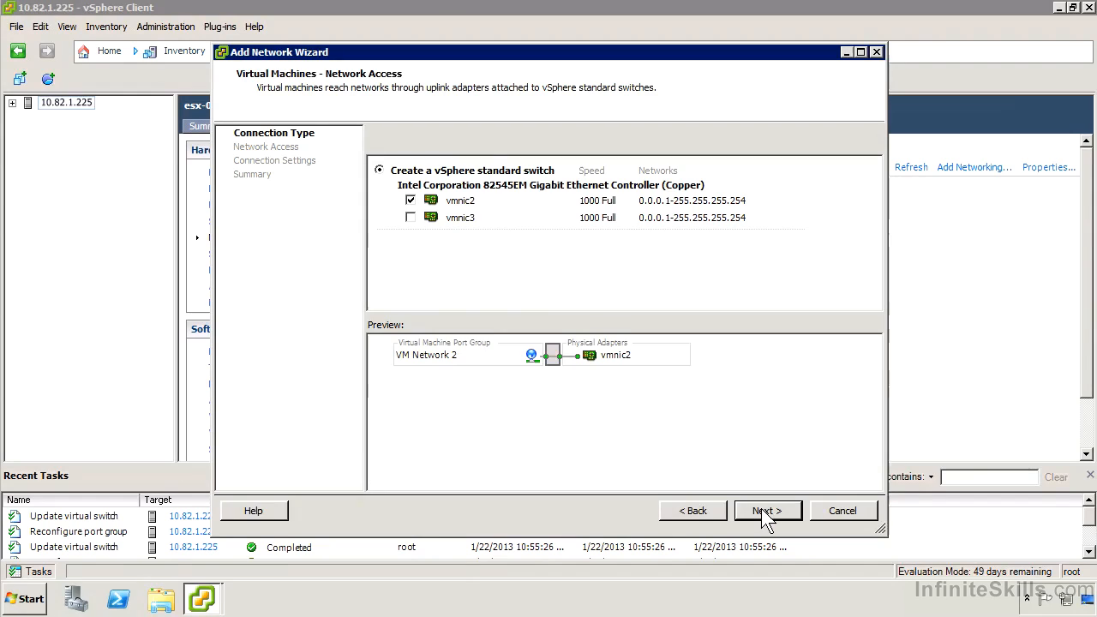
pyautogui.click(767, 511)
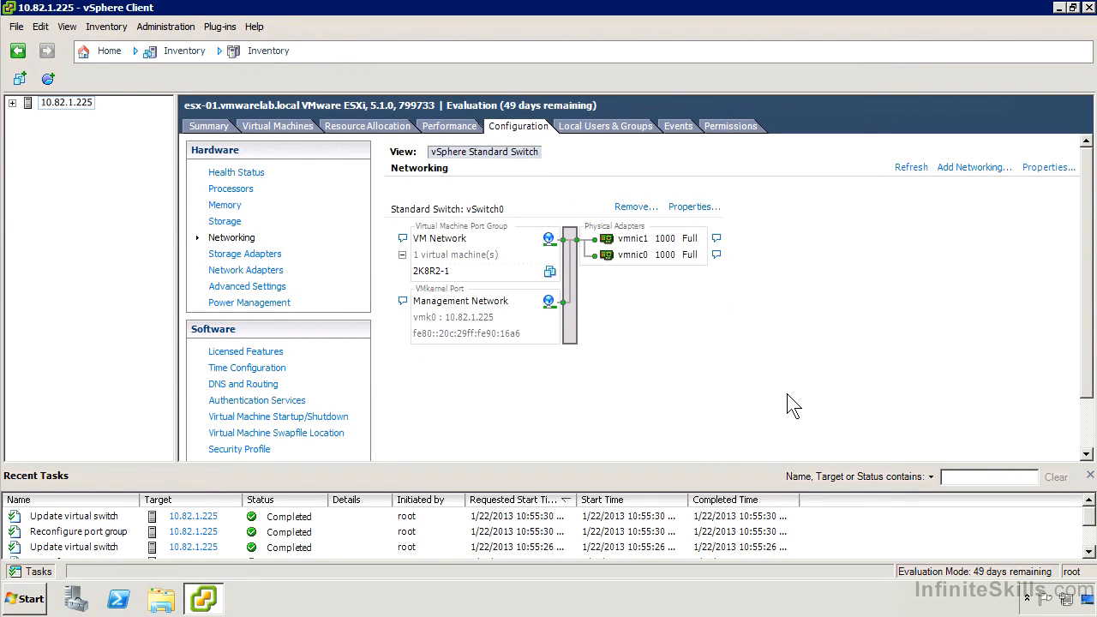
pyautogui.moveTo(775, 299)
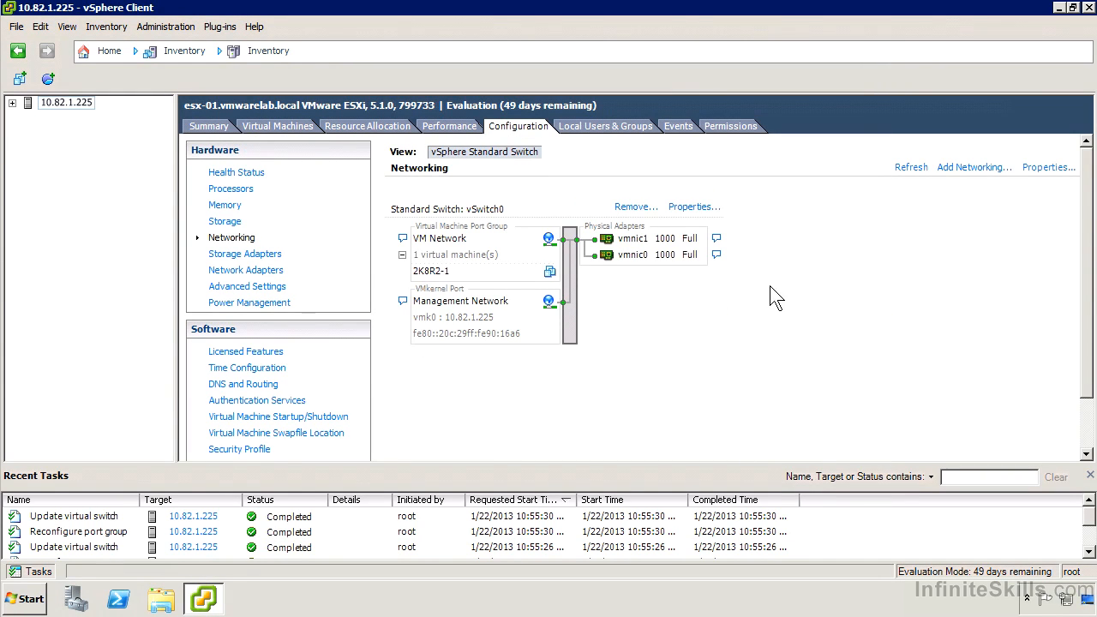
pyautogui.moveTo(689, 209)
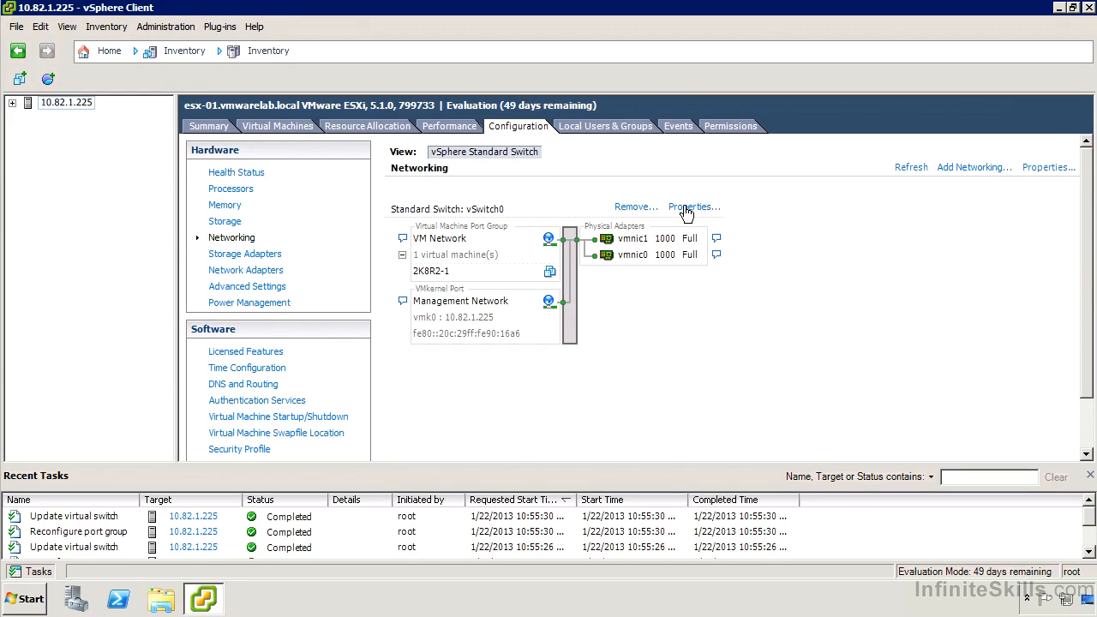
# Start the Add Network Wizard from vSwitch0's settings, then cancel it unchanged
pyautogui.click(691, 206)
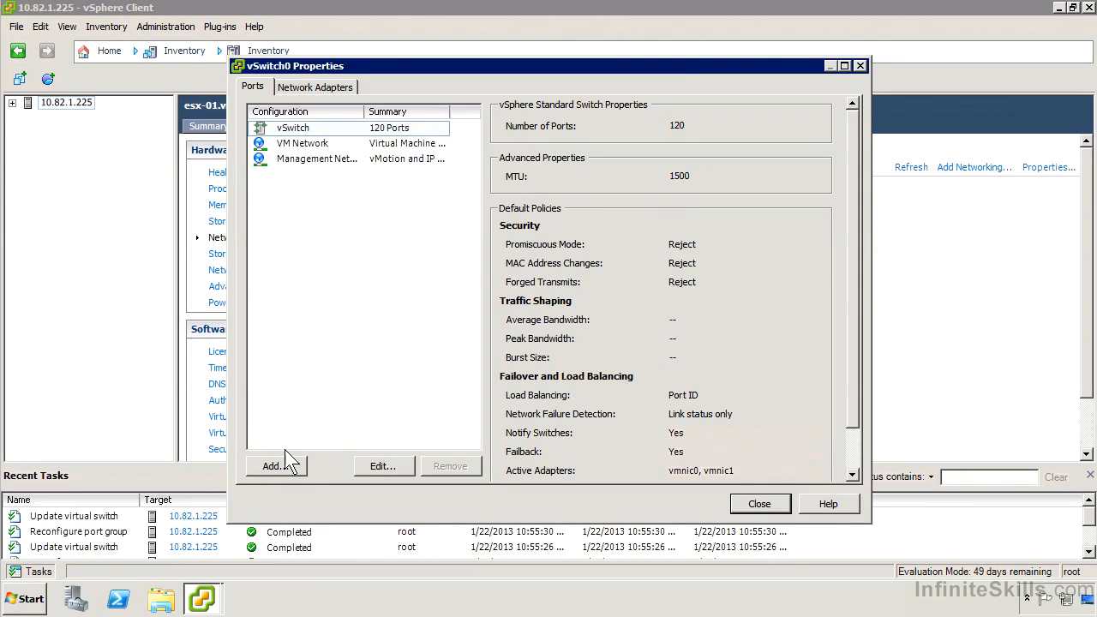
pyautogui.click(271, 466)
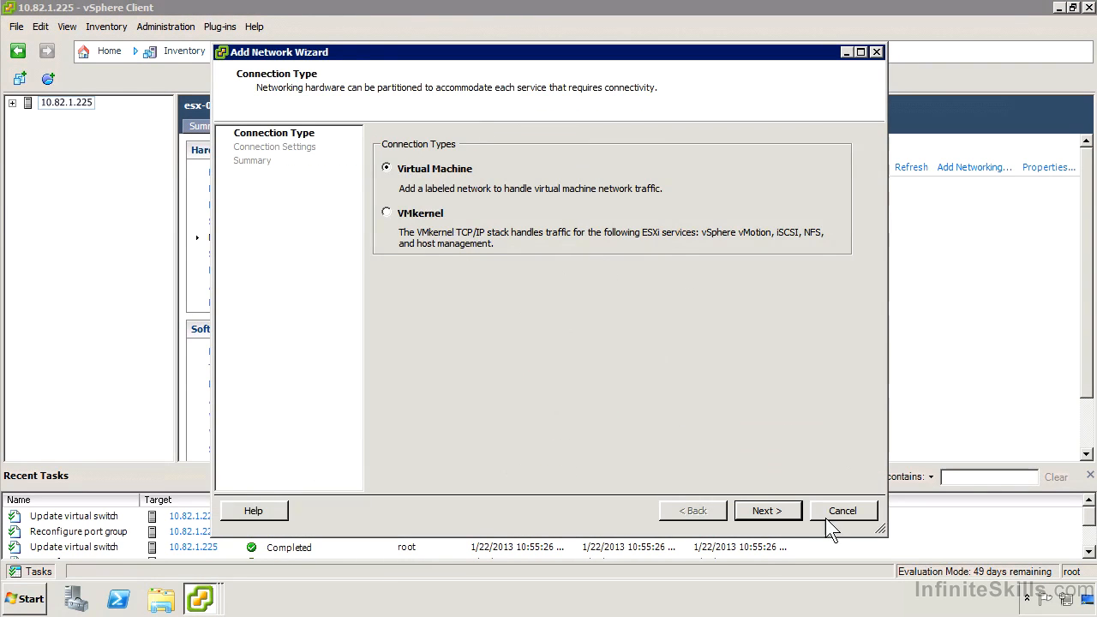
pyautogui.click(767, 511)
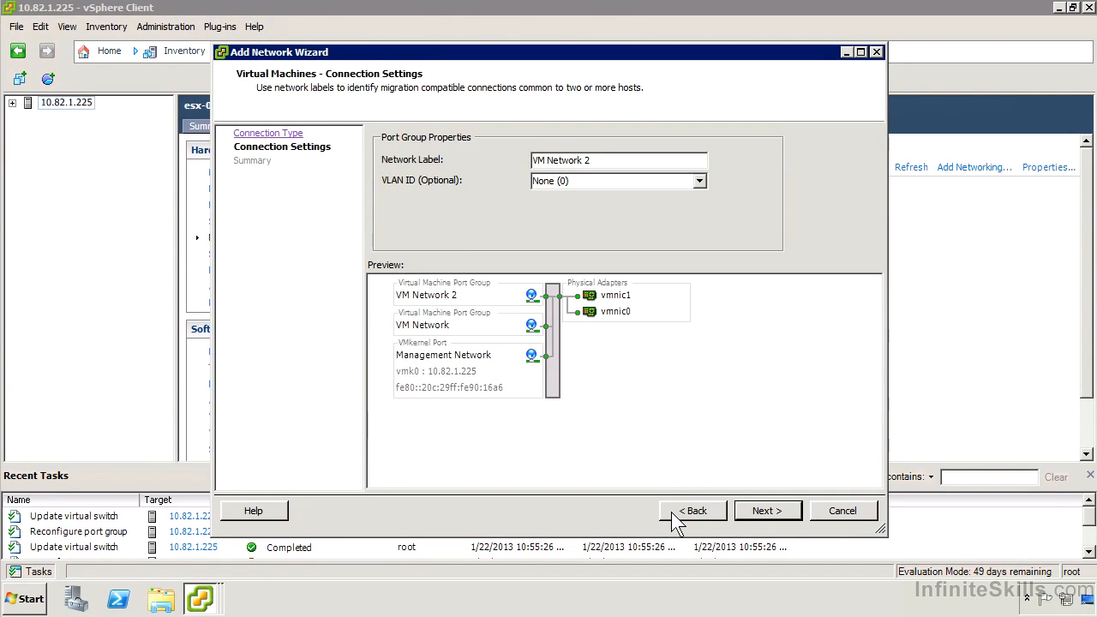
pyautogui.click(693, 511)
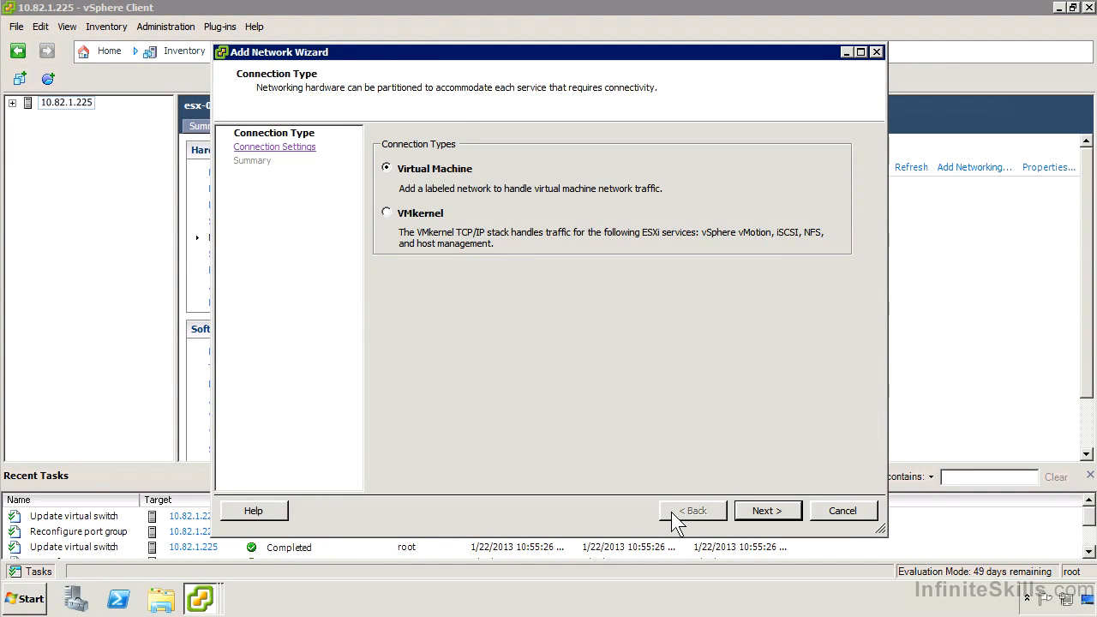
pyautogui.moveTo(843, 511)
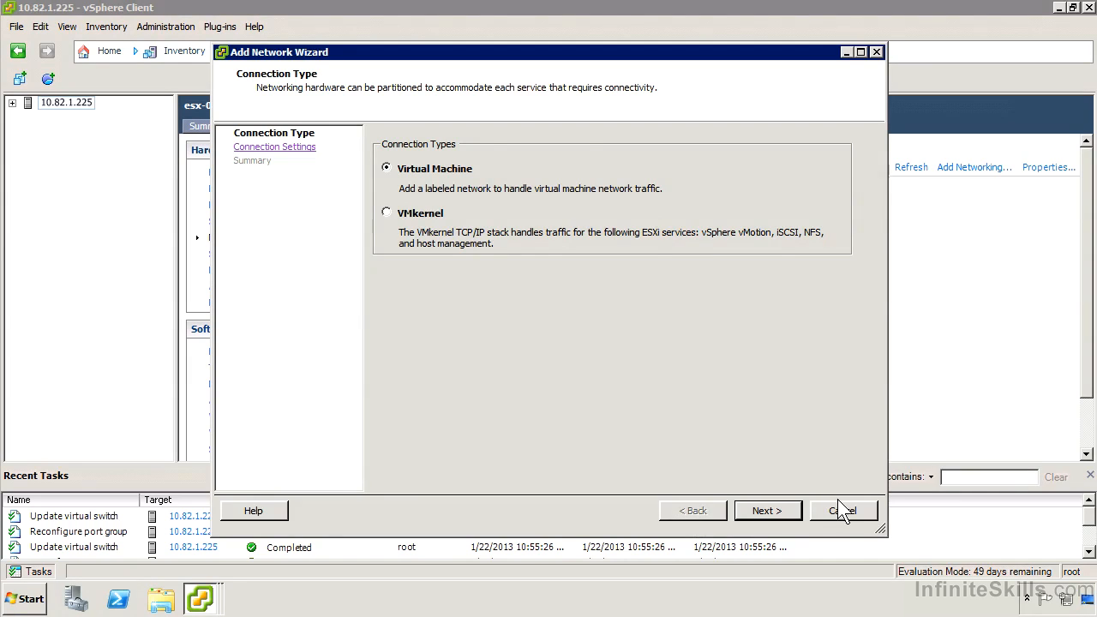
pyautogui.click(842, 511)
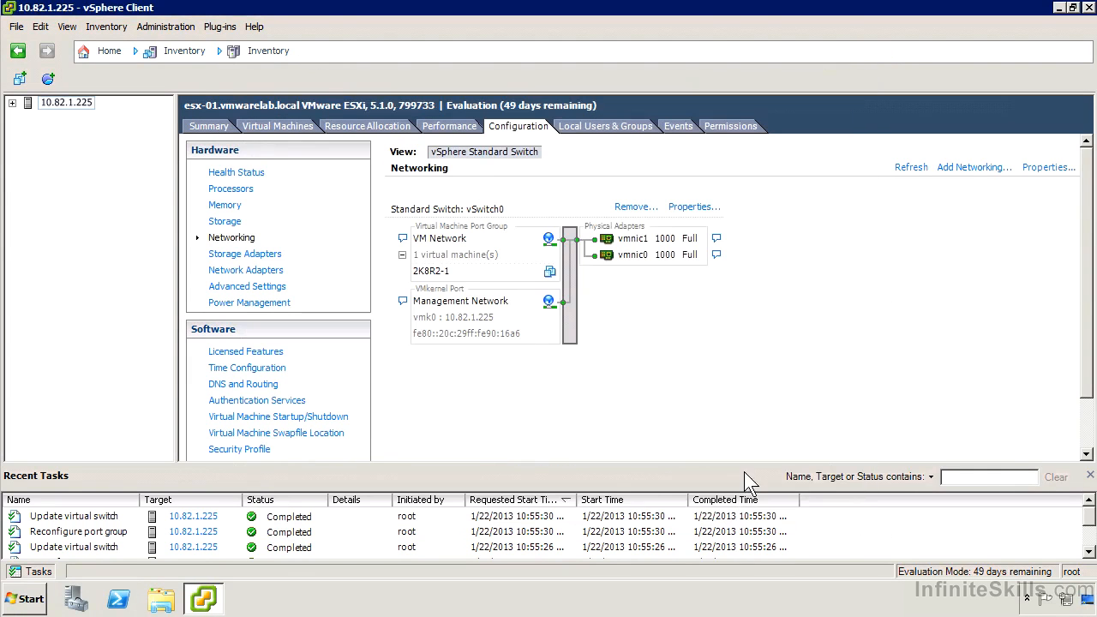
pyautogui.moveTo(943, 216)
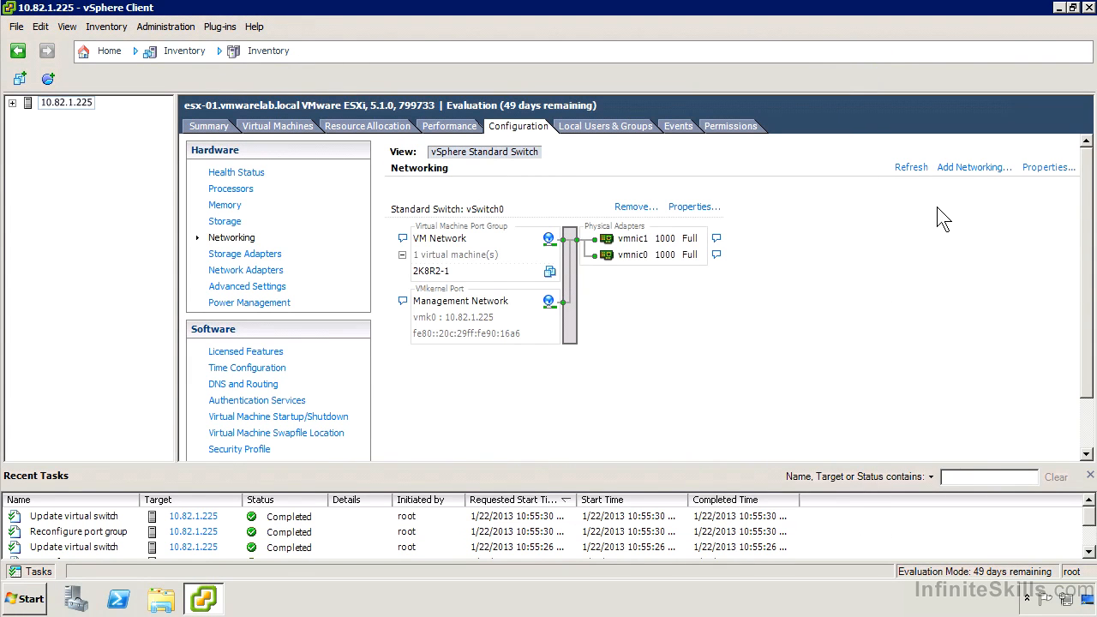
pyautogui.moveTo(974, 169)
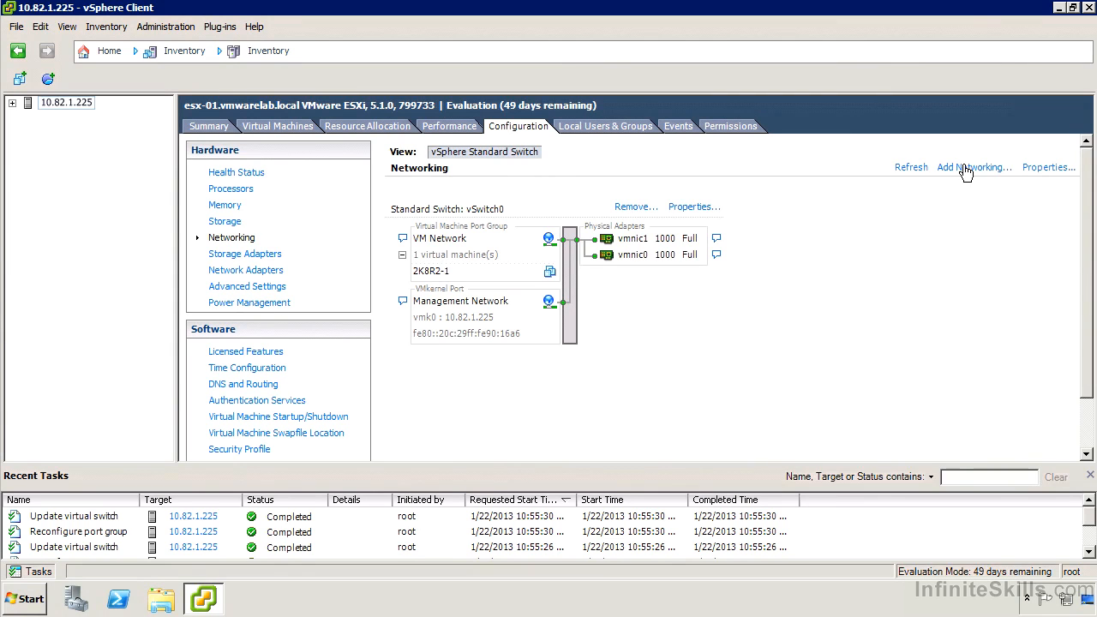
# Begin a new Virtual Machine network on a new standard switch using vmnic2 and vmnic3
pyautogui.click(972, 168)
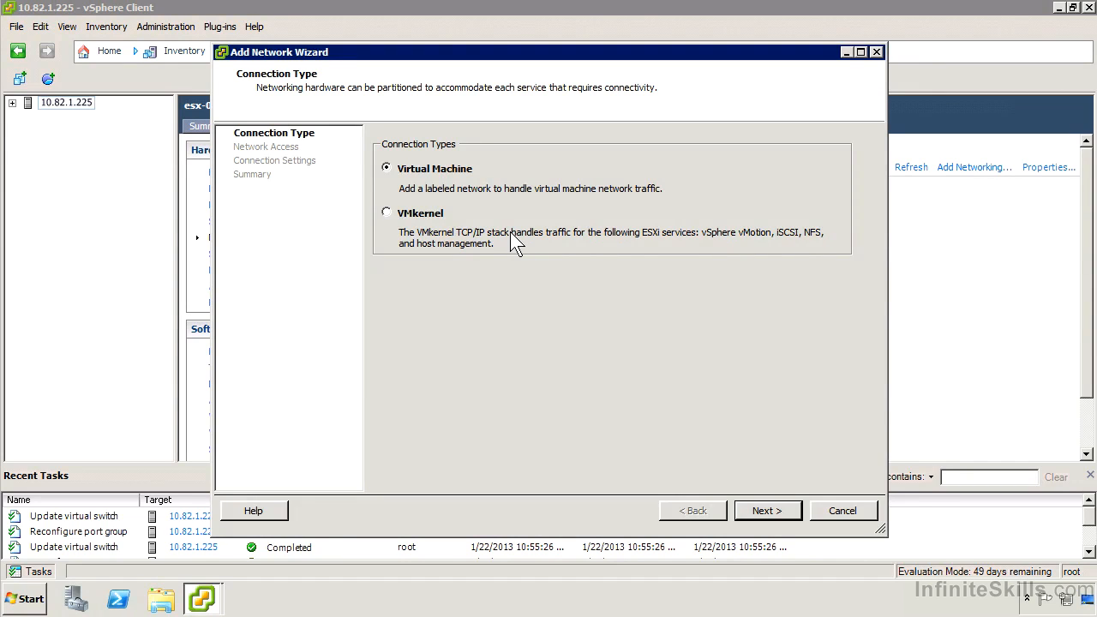
pyautogui.moveTo(575, 337)
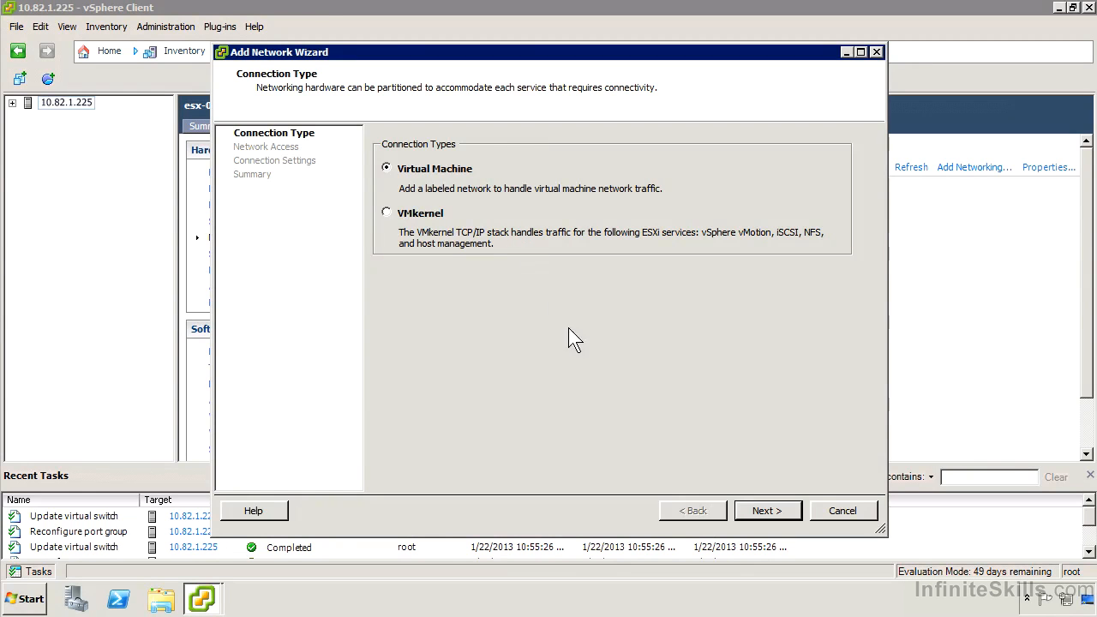
pyautogui.click(767, 511)
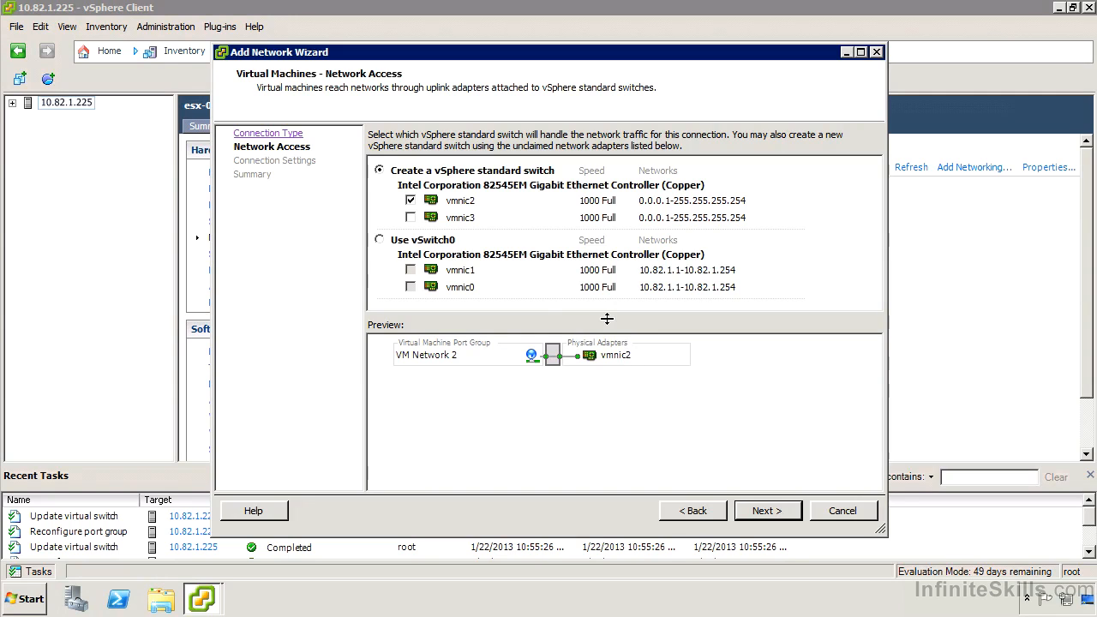
pyautogui.click(412, 216)
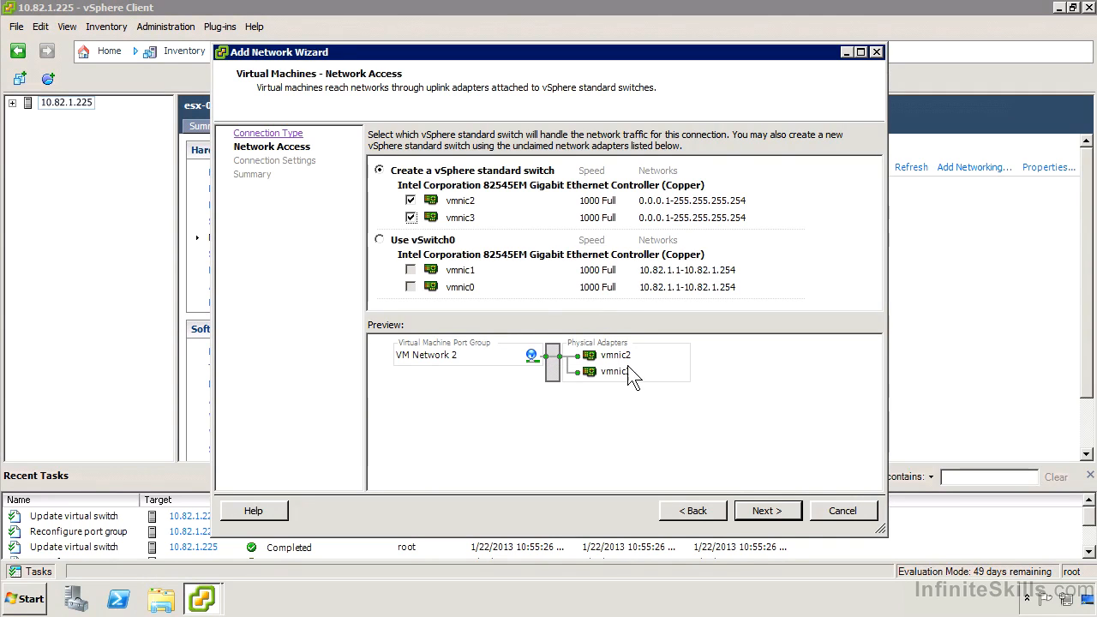
pyautogui.moveTo(462, 377)
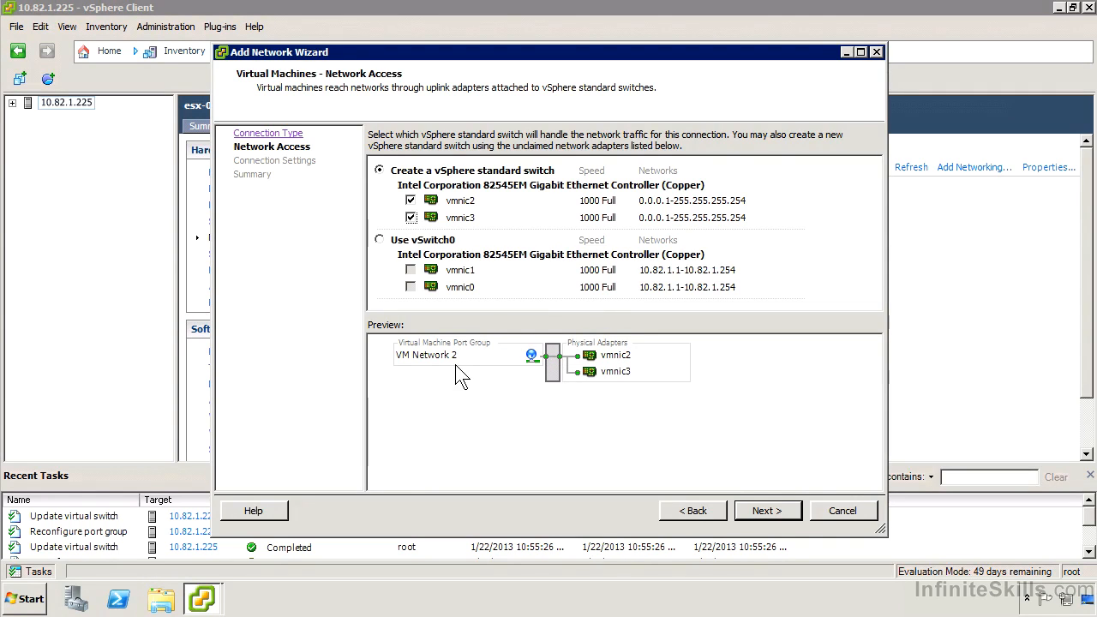
pyautogui.moveTo(412, 377)
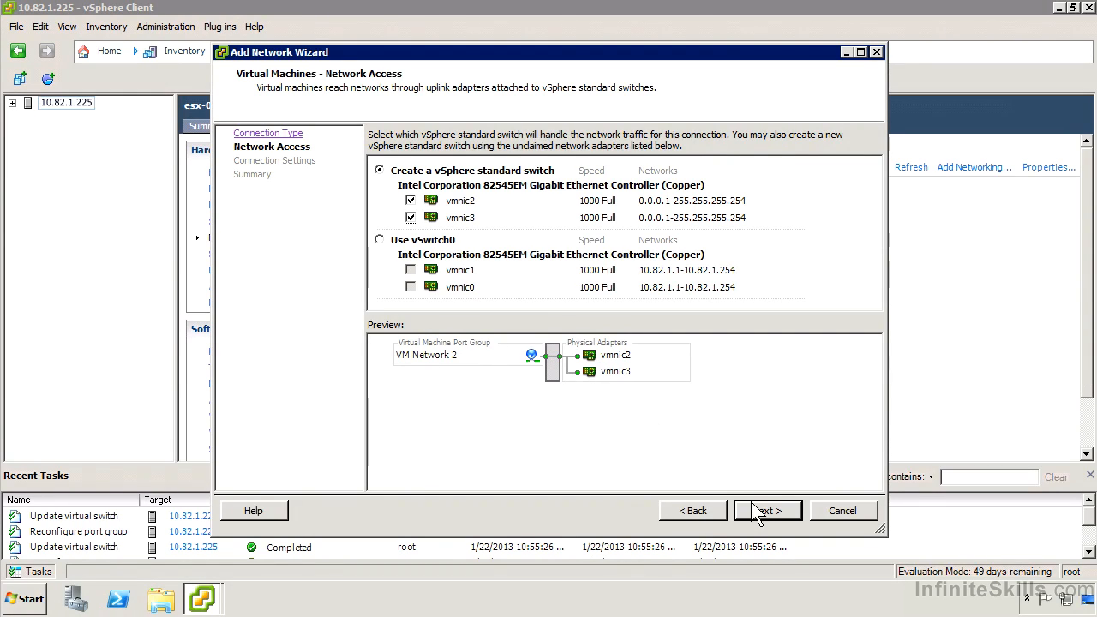
pyautogui.click(769, 511)
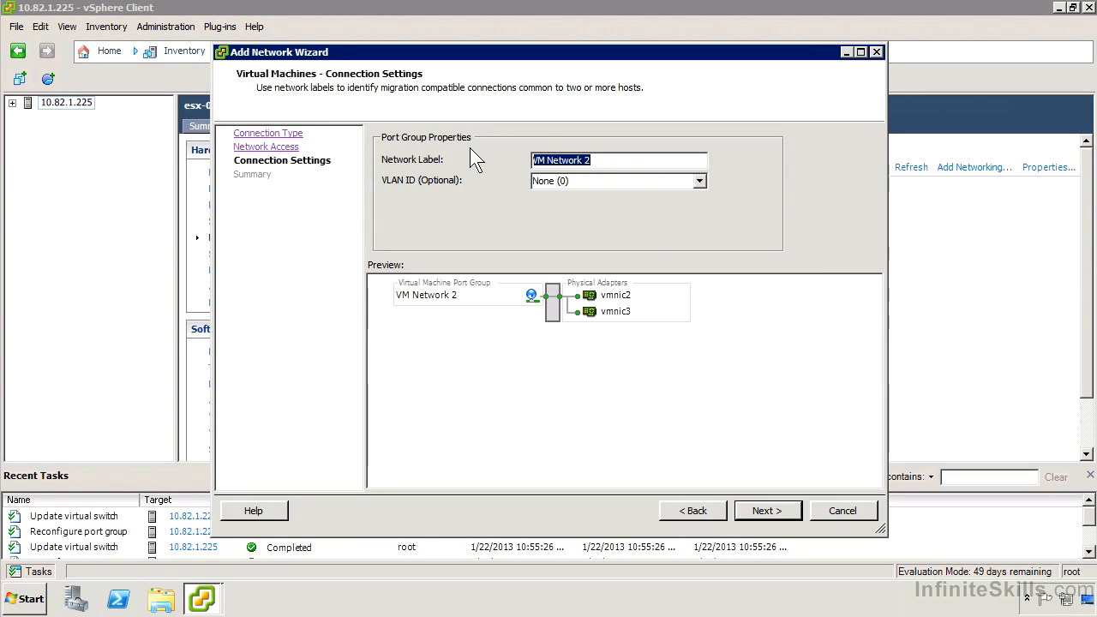
# Label the port group 'Corporate Visitor Centre Network' and finish creating the switch
pyautogui.write('Corporate Visitor Centre')
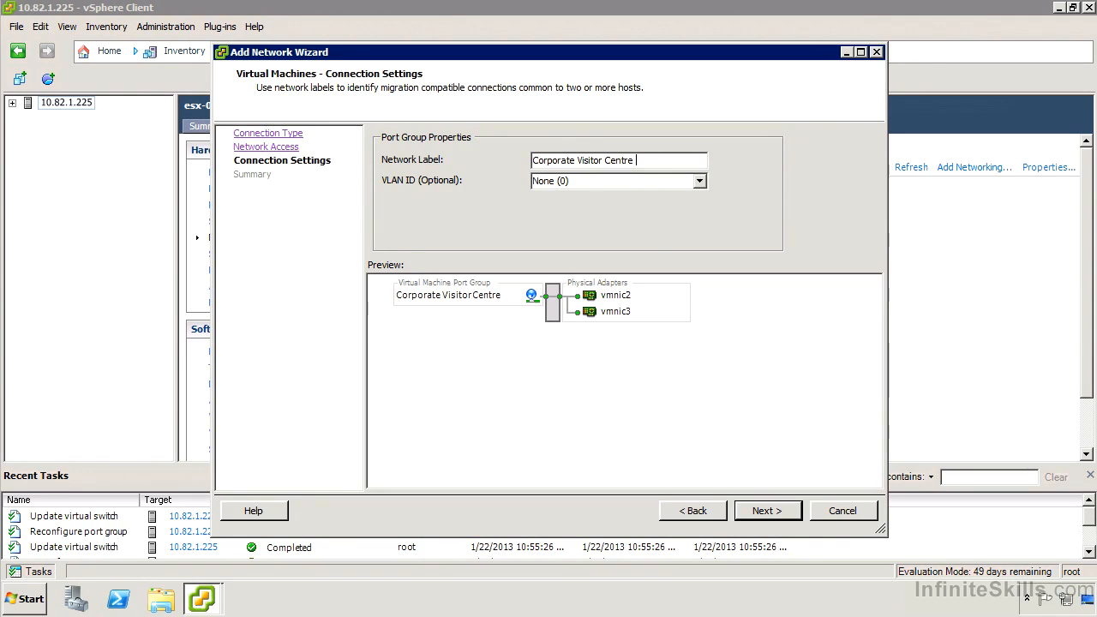
pyautogui.write('Network')
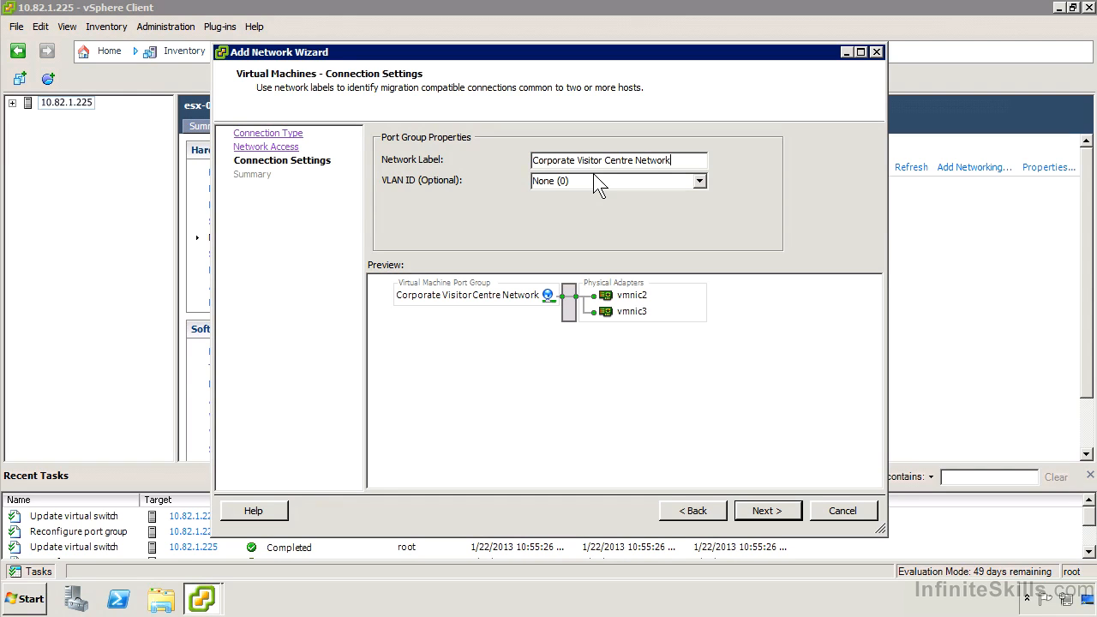
pyautogui.moveTo(628, 221)
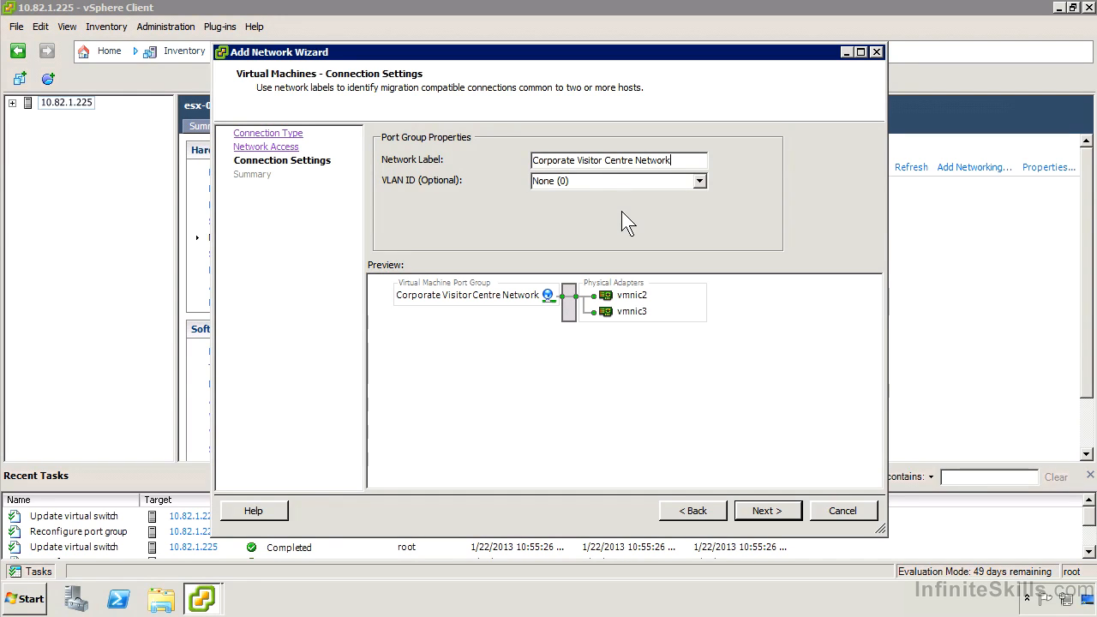
pyautogui.moveTo(729, 501)
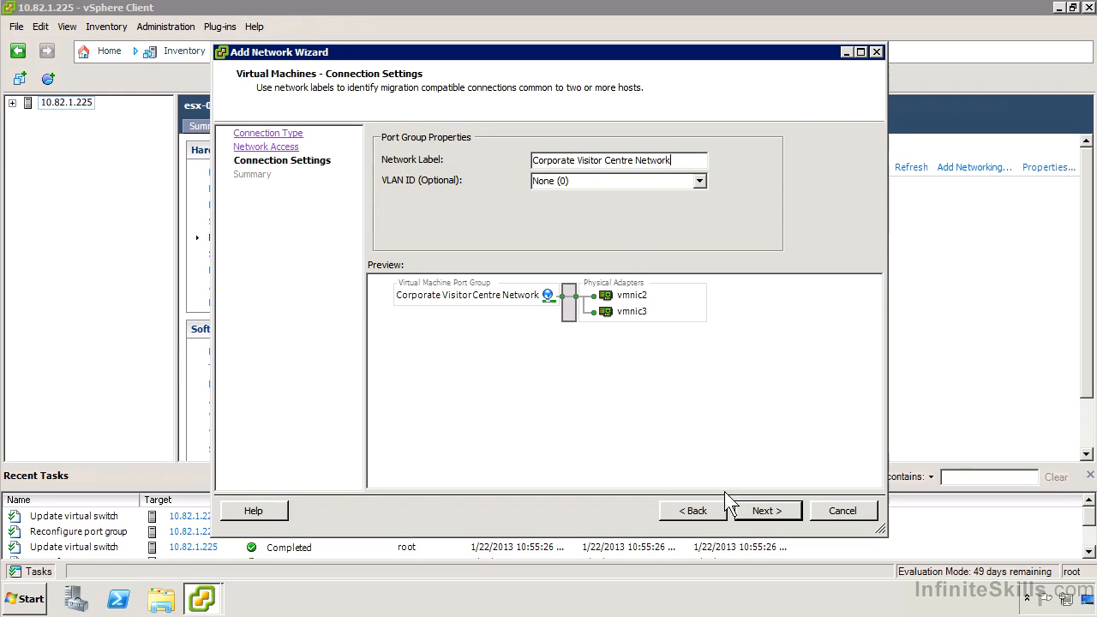
pyautogui.click(765, 511)
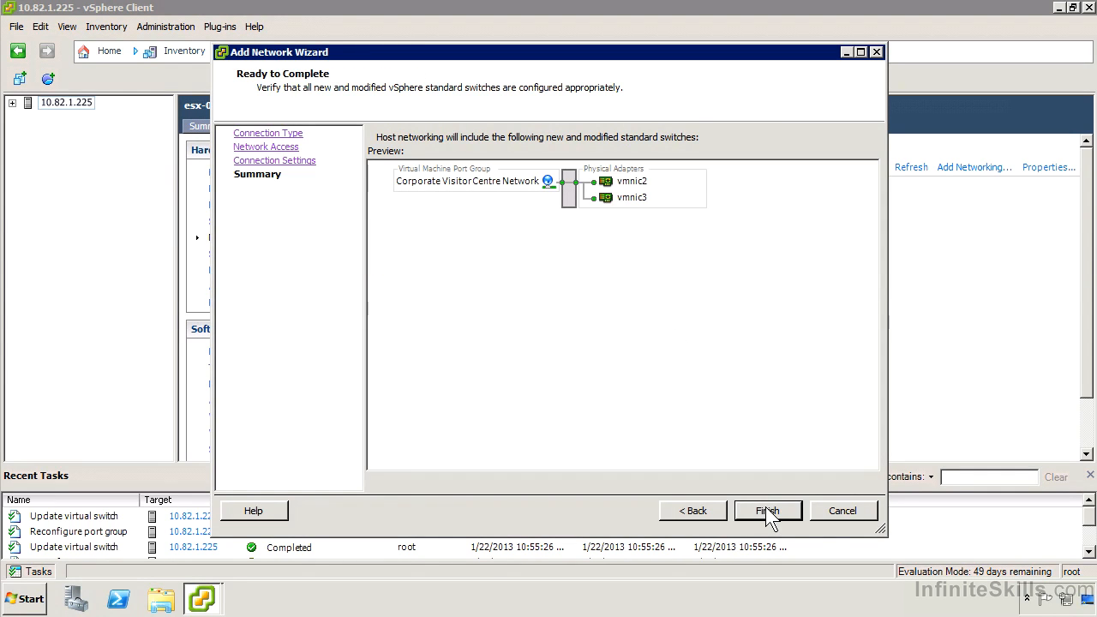
pyautogui.click(769, 511)
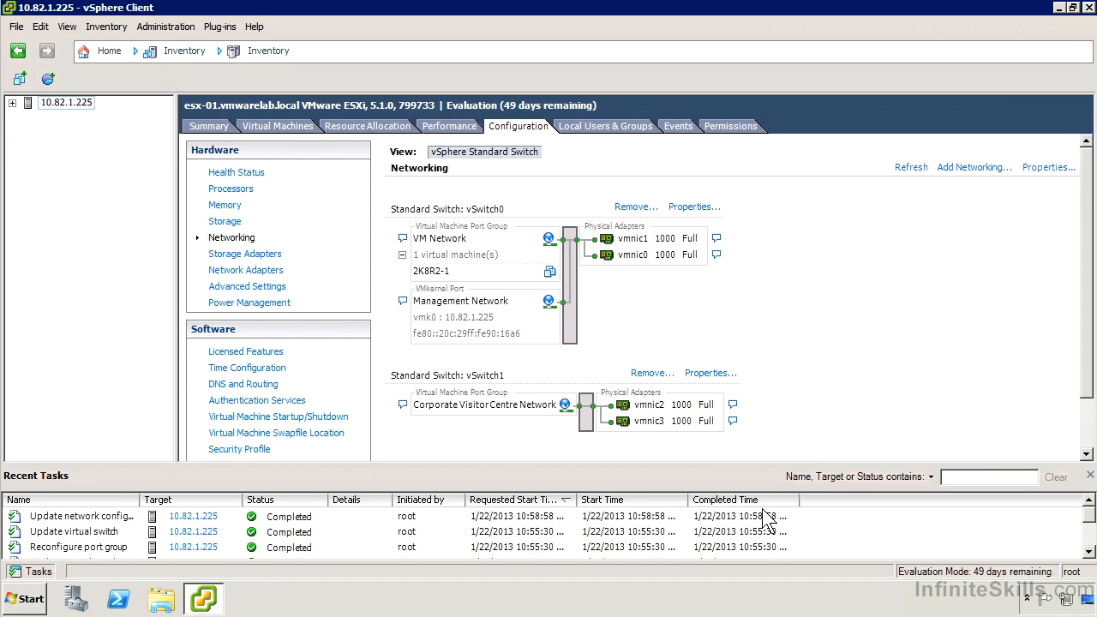
pyautogui.moveTo(718, 429)
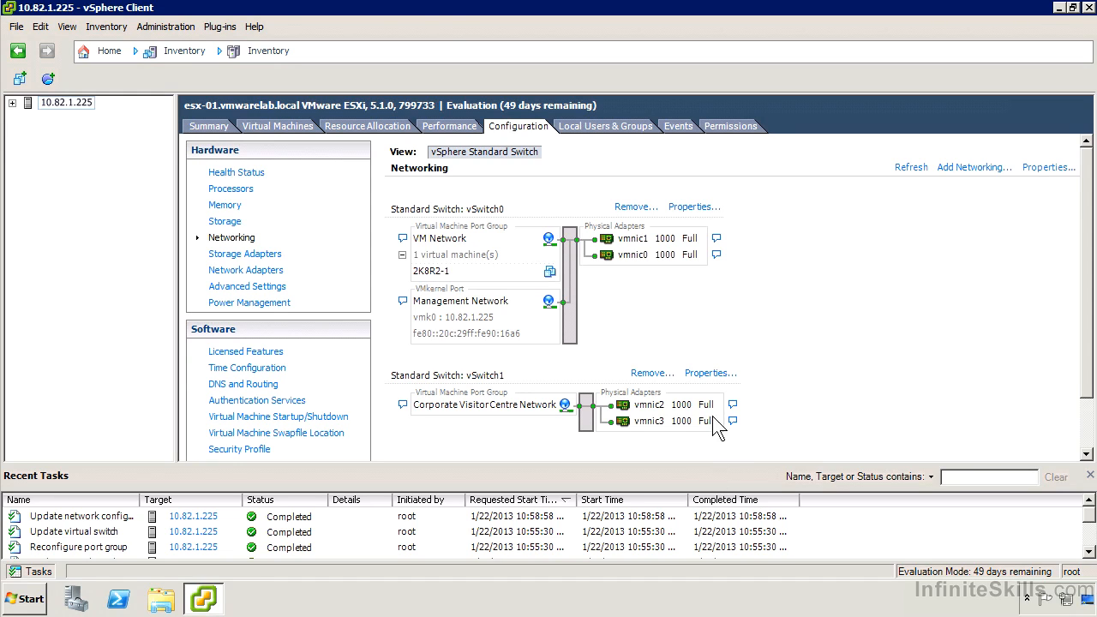
# Begin removing the newly created vSwitch1
pyautogui.click(651, 374)
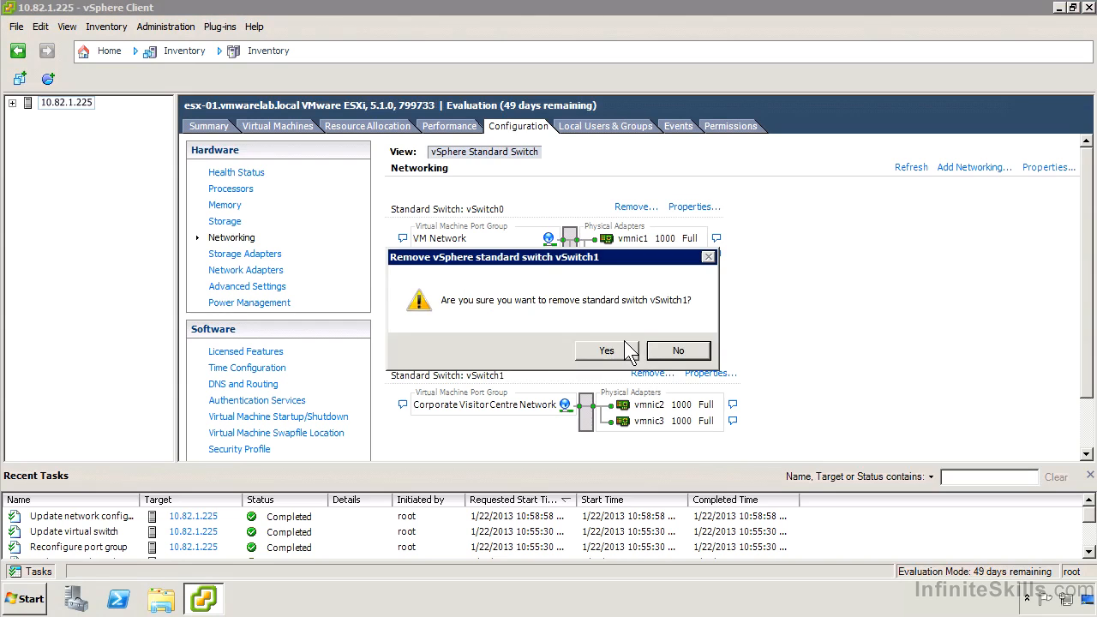
# Confirm deleting vSwitch1 so only vSwitch0 remains
pyautogui.click(607, 349)
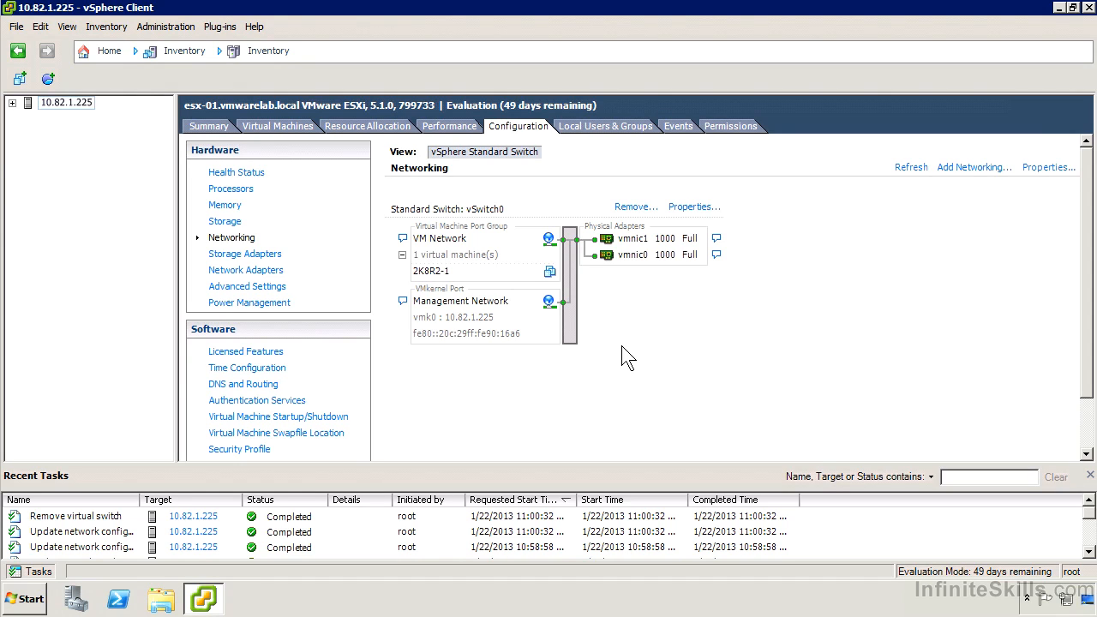
pyautogui.moveTo(645, 340)
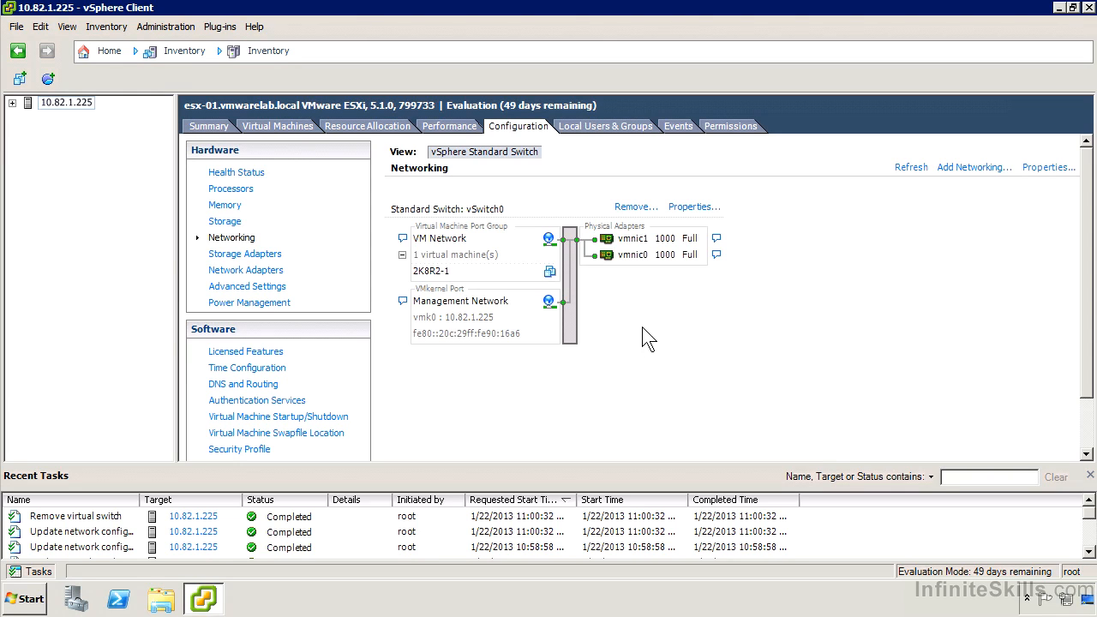
pyautogui.moveTo(884, 233)
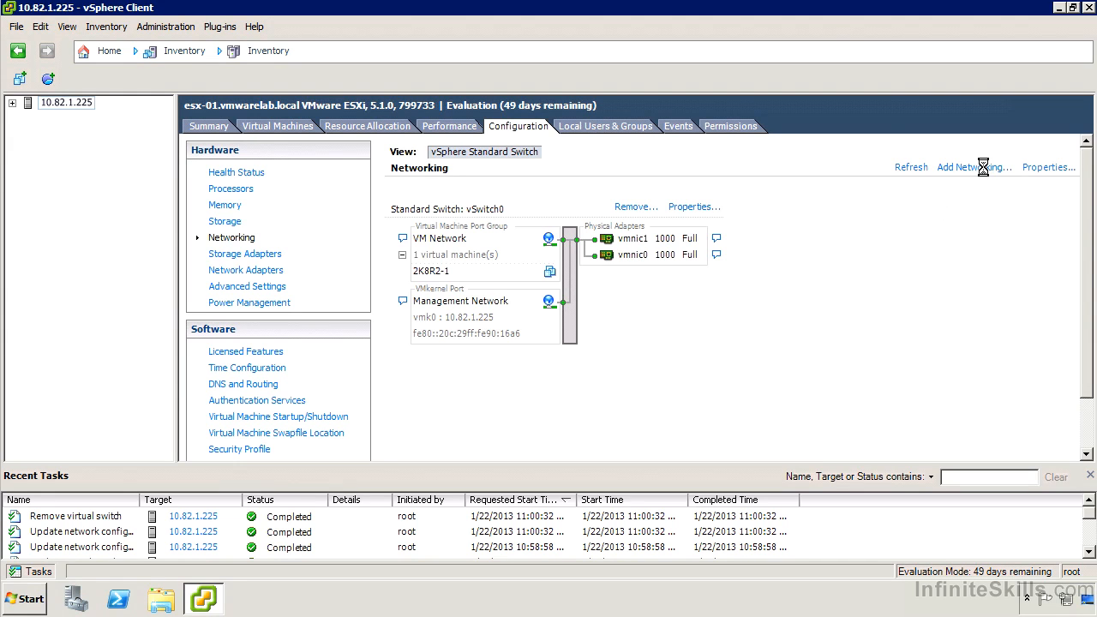
# Choose a VMkernel connection on a new standard switch with vmnic2 and vmnic3
pyautogui.click(972, 168)
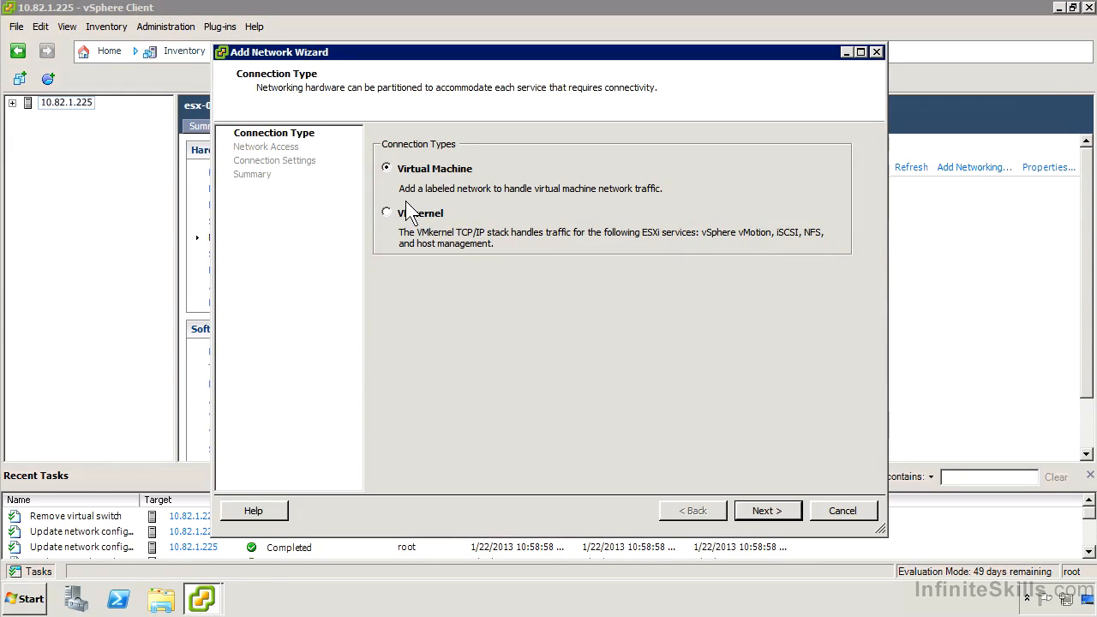
pyautogui.click(767, 511)
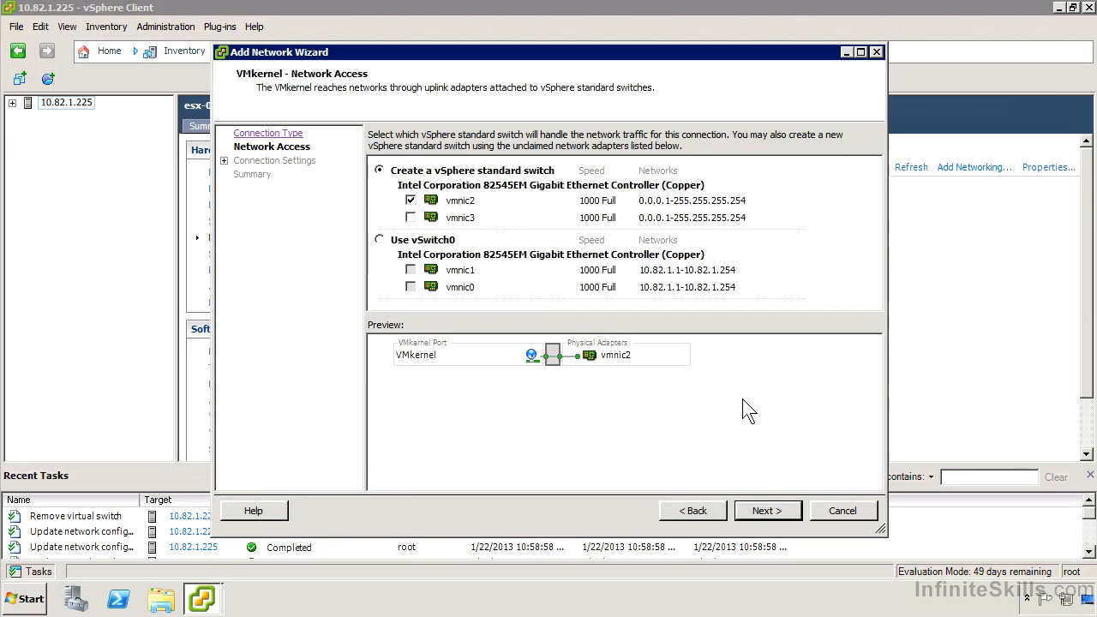
pyautogui.moveTo(496, 261)
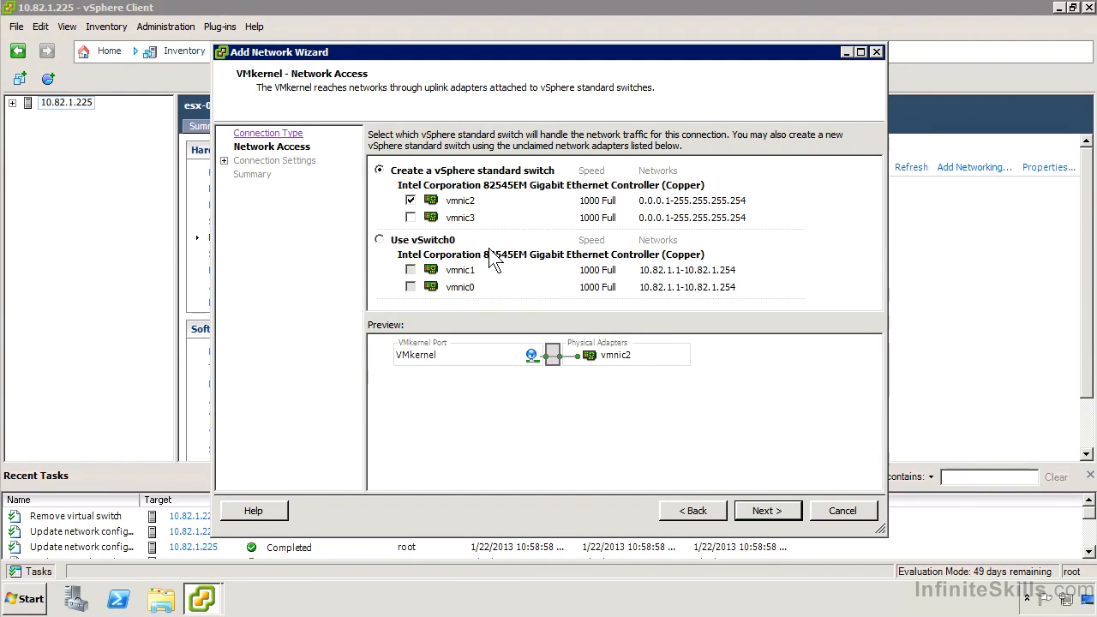
pyautogui.moveTo(539, 182)
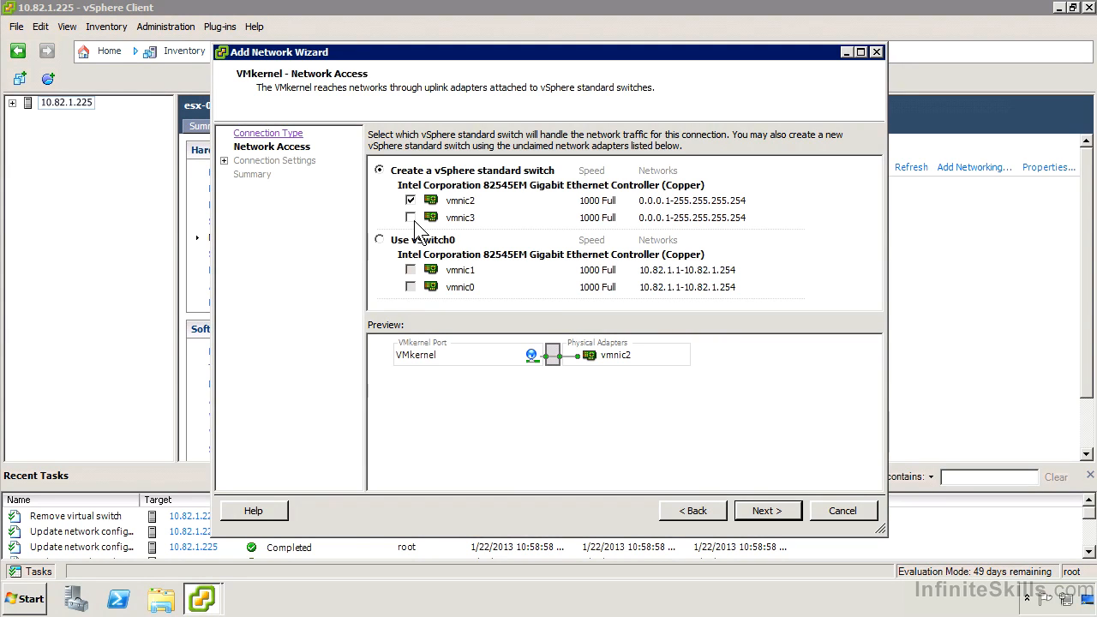
pyautogui.click(411, 216)
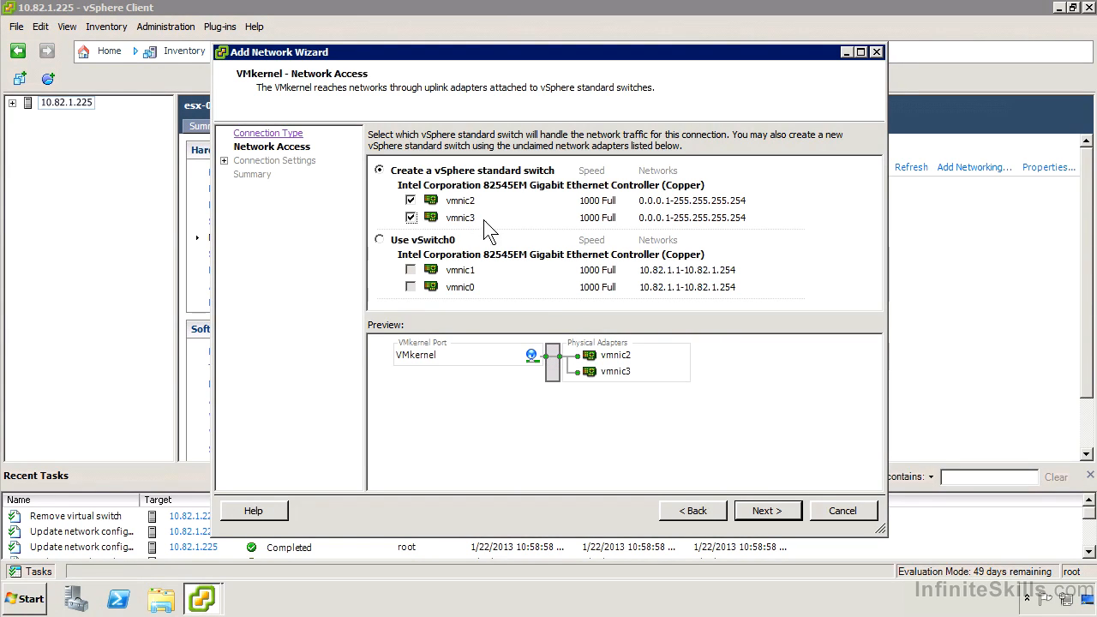
pyautogui.click(761, 511)
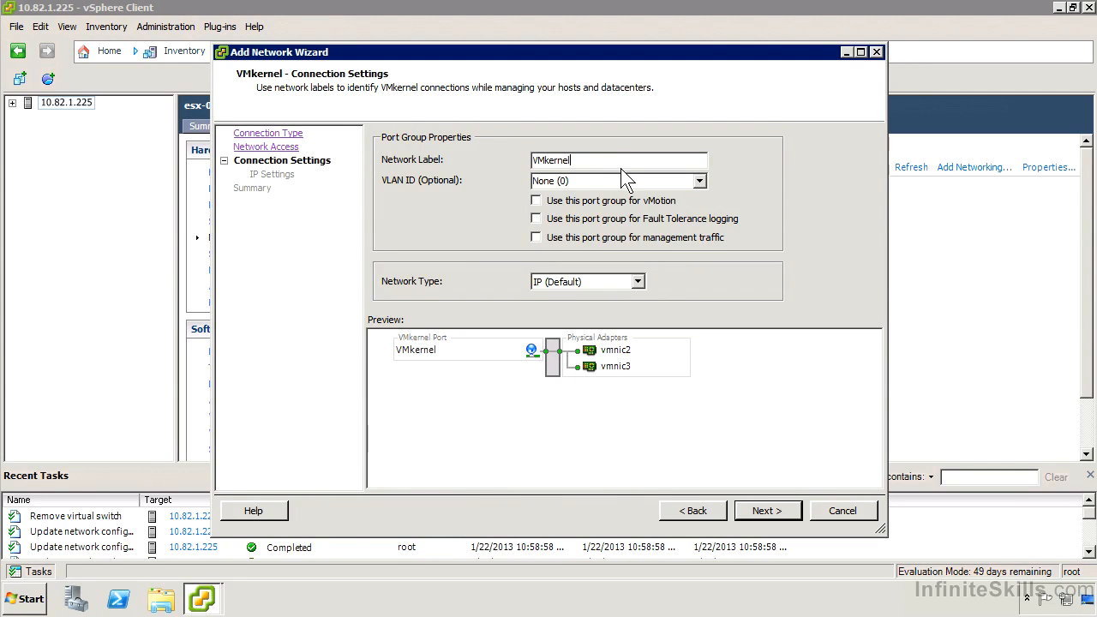
# Label the port 'VMkernel - vMotion', enable vMotion, and keep the default IP network type
pyautogui.write('- vMotion')
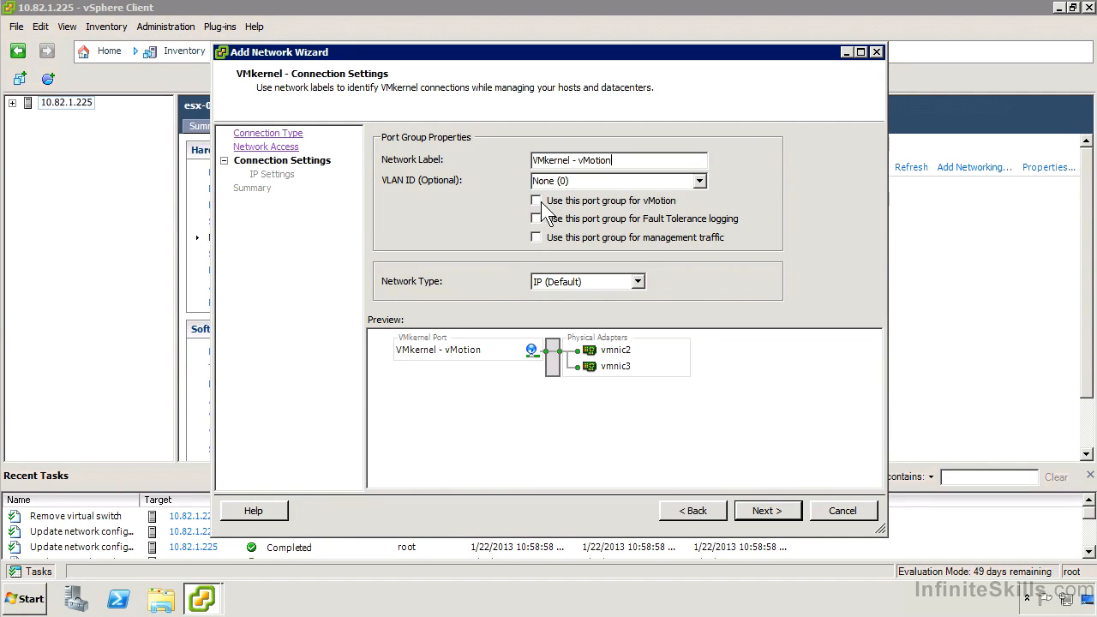
pyautogui.click(535, 201)
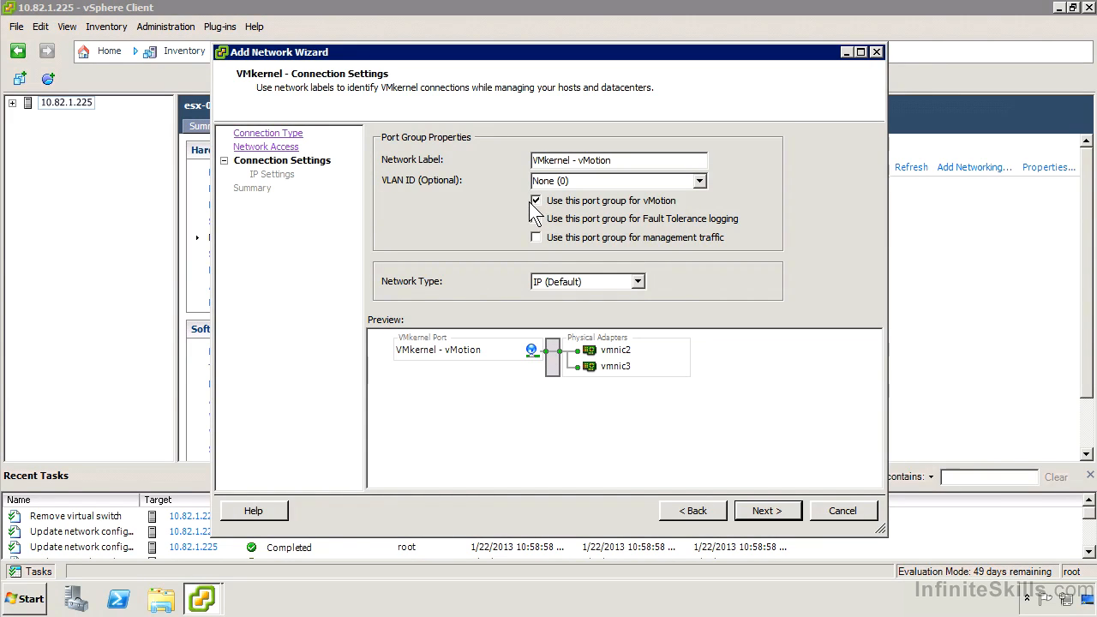
pyautogui.moveTo(609, 248)
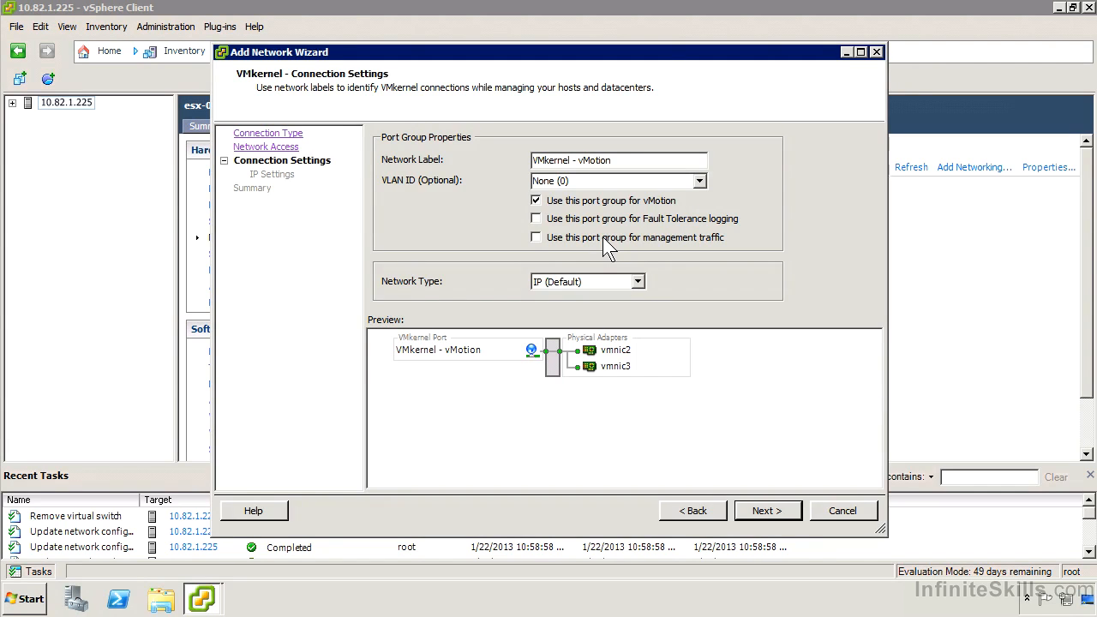
pyautogui.moveTo(655, 254)
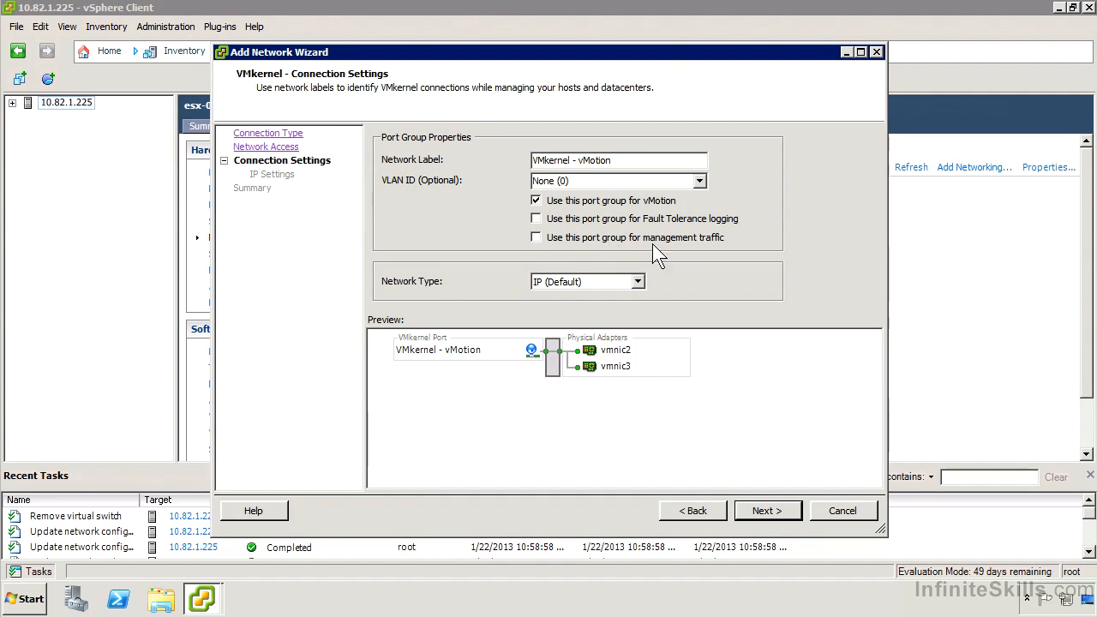
pyautogui.moveTo(648, 278)
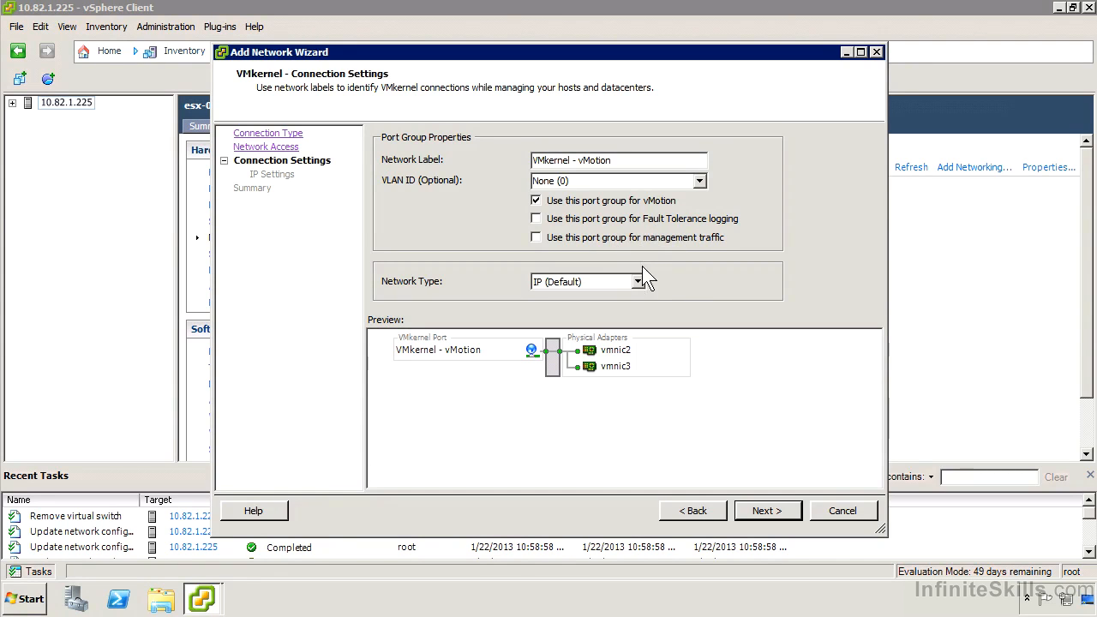
pyautogui.click(639, 281)
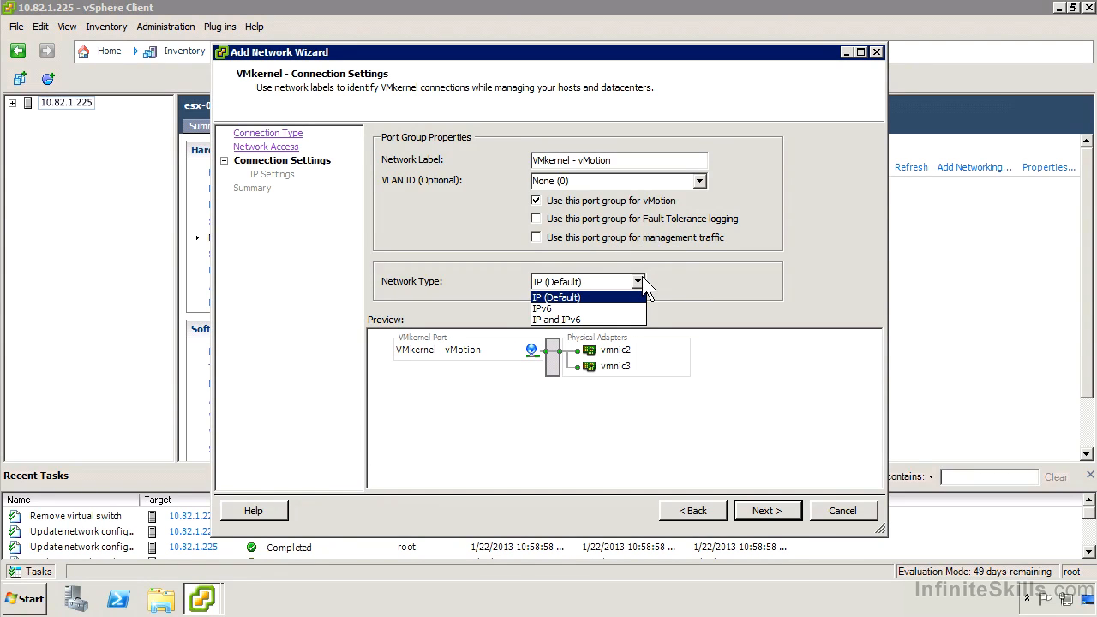
pyautogui.moveTo(672, 300)
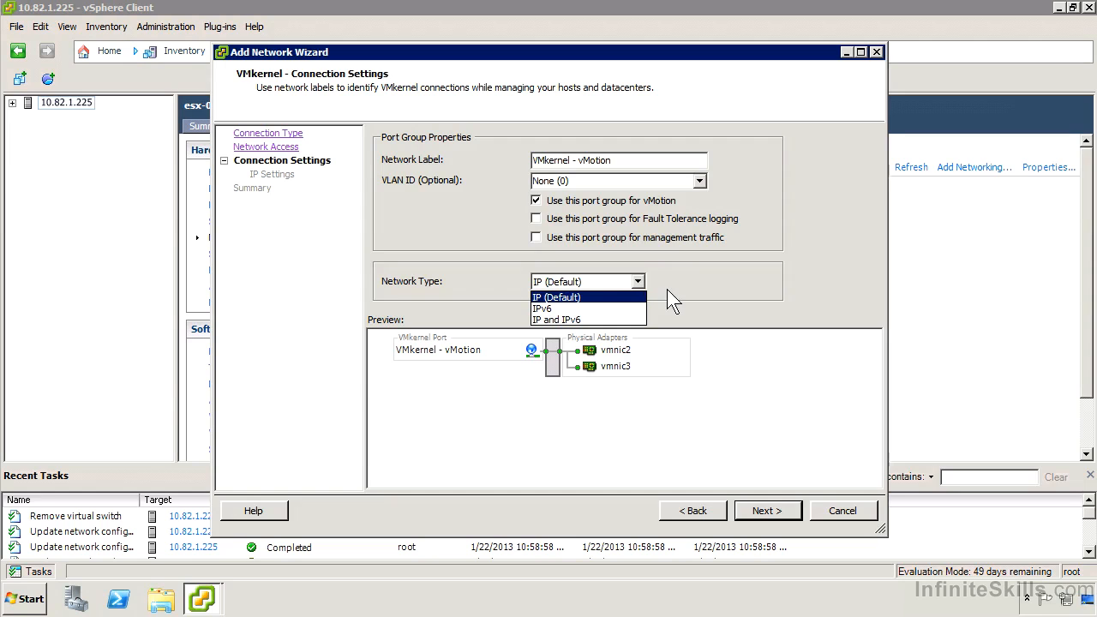
pyautogui.click(558, 297)
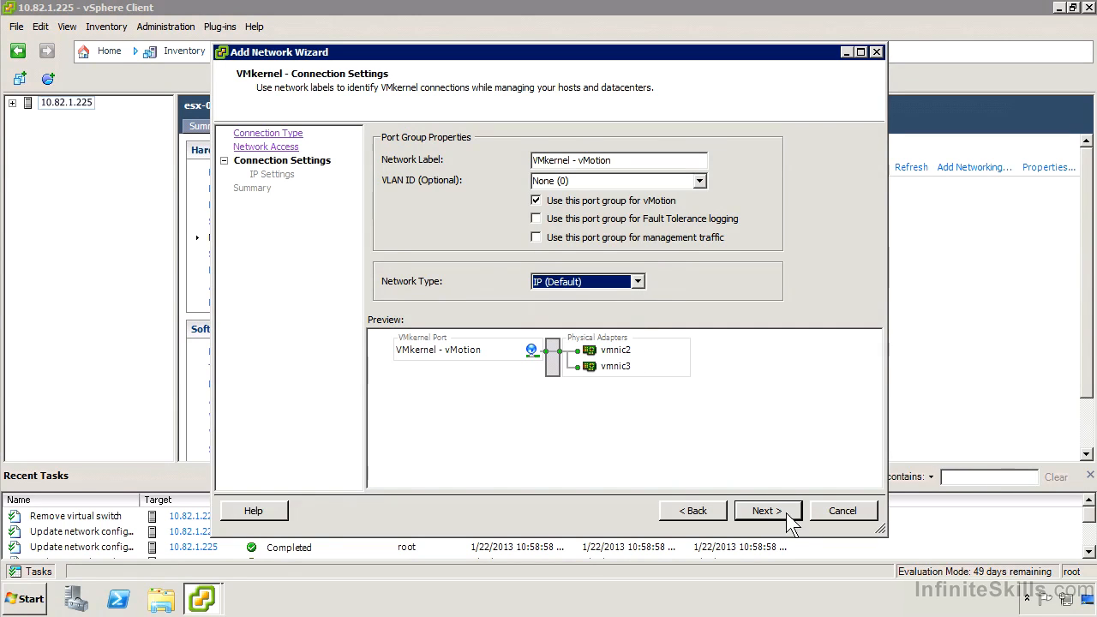
pyautogui.click(764, 511)
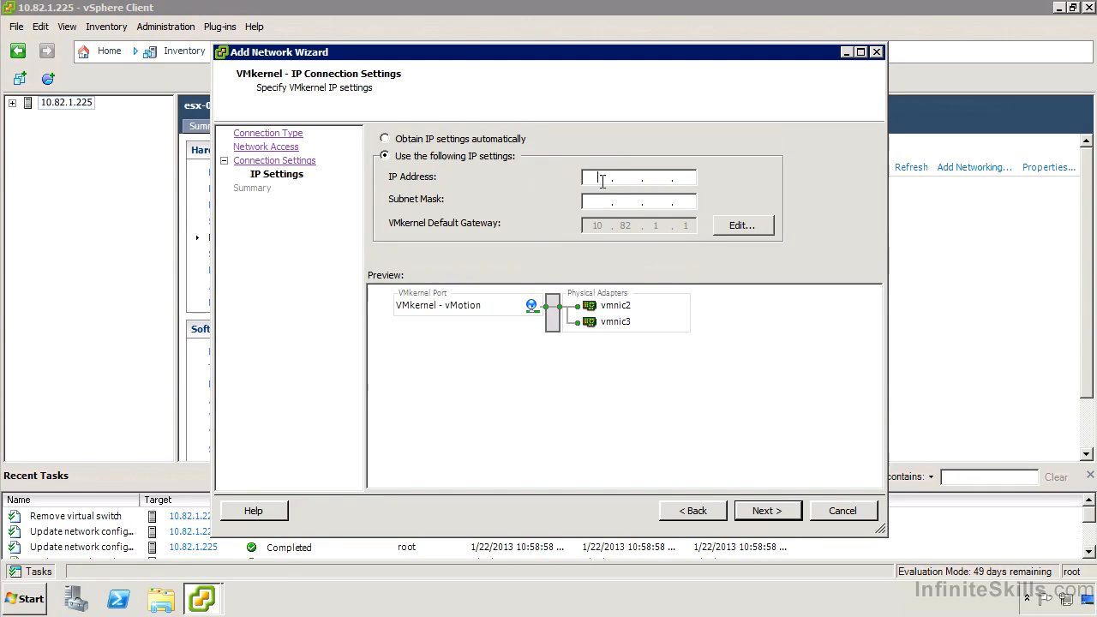
# Assign IP address 1.1.1.1 and finish creating vSwitch1
pyautogui.write('1.1.1.1')
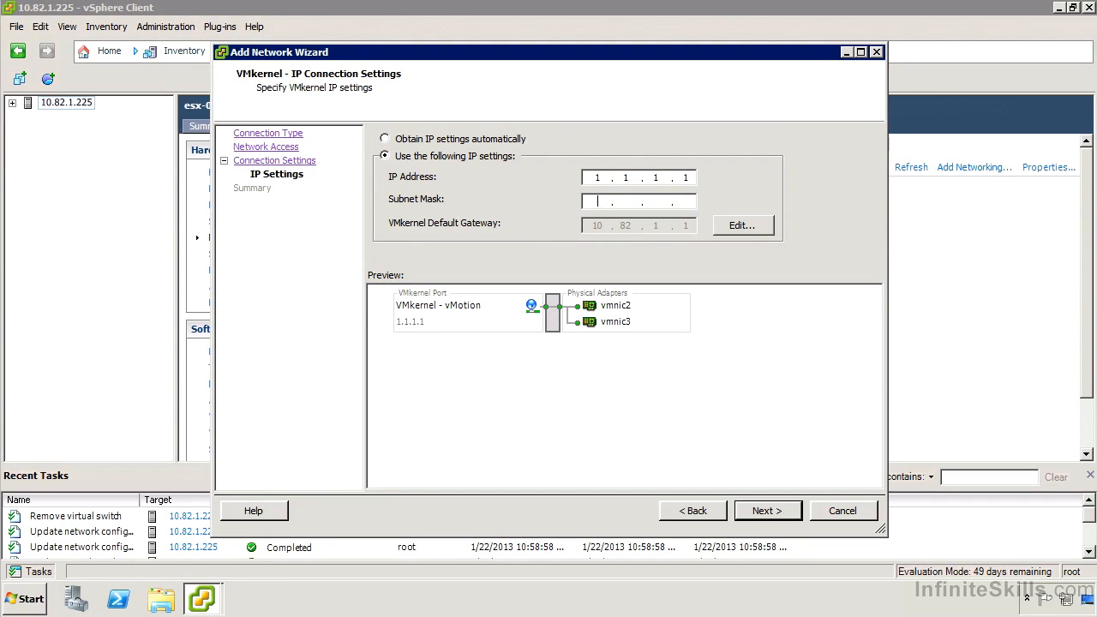
pyautogui.click(765, 511)
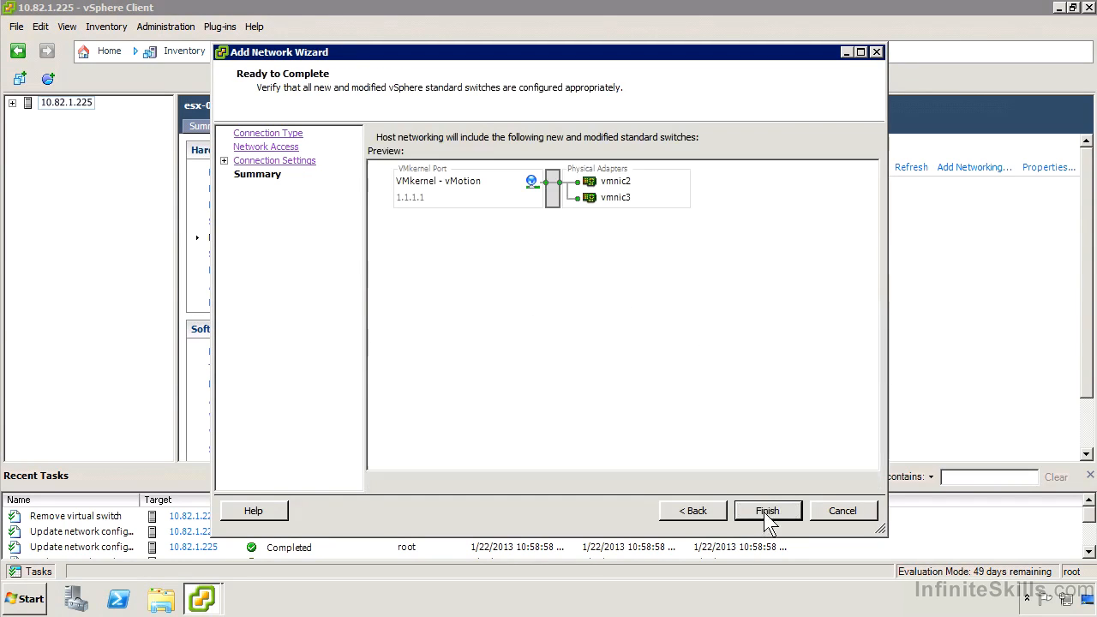
pyautogui.click(768, 511)
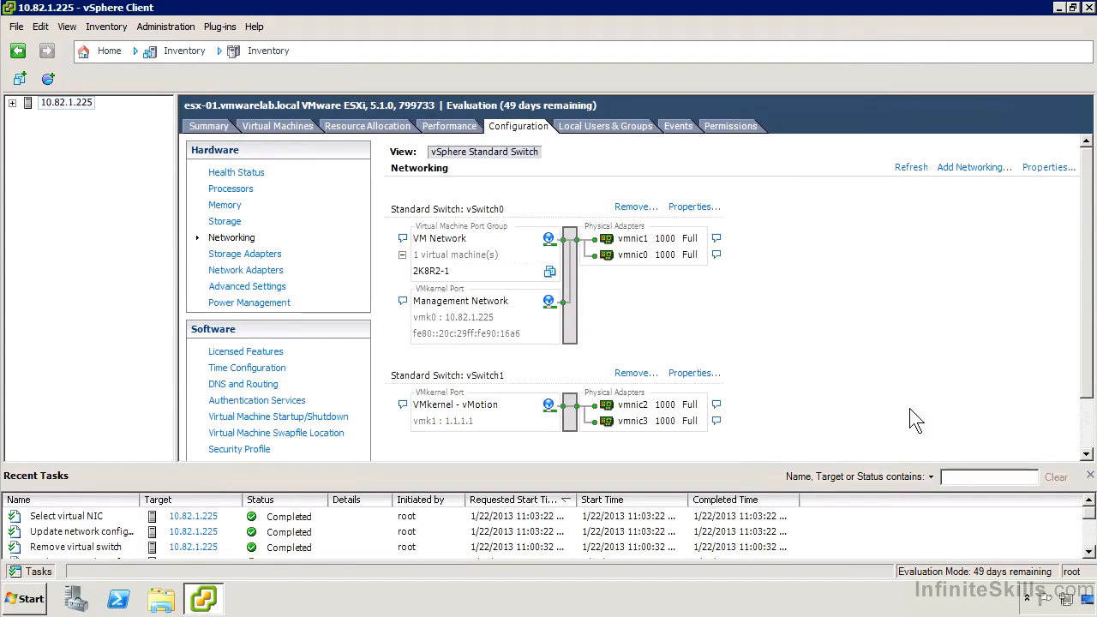
# Bring up the vSwitch0 properties listing its VM Network and Management Network ports
pyautogui.scroll(-3)
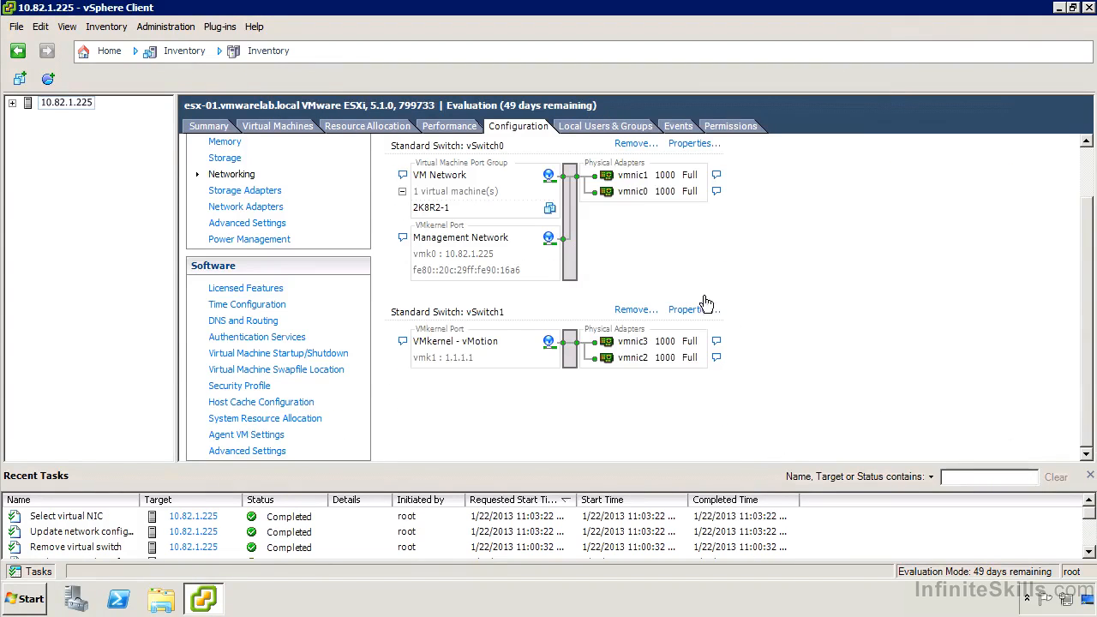
pyautogui.moveTo(480, 346)
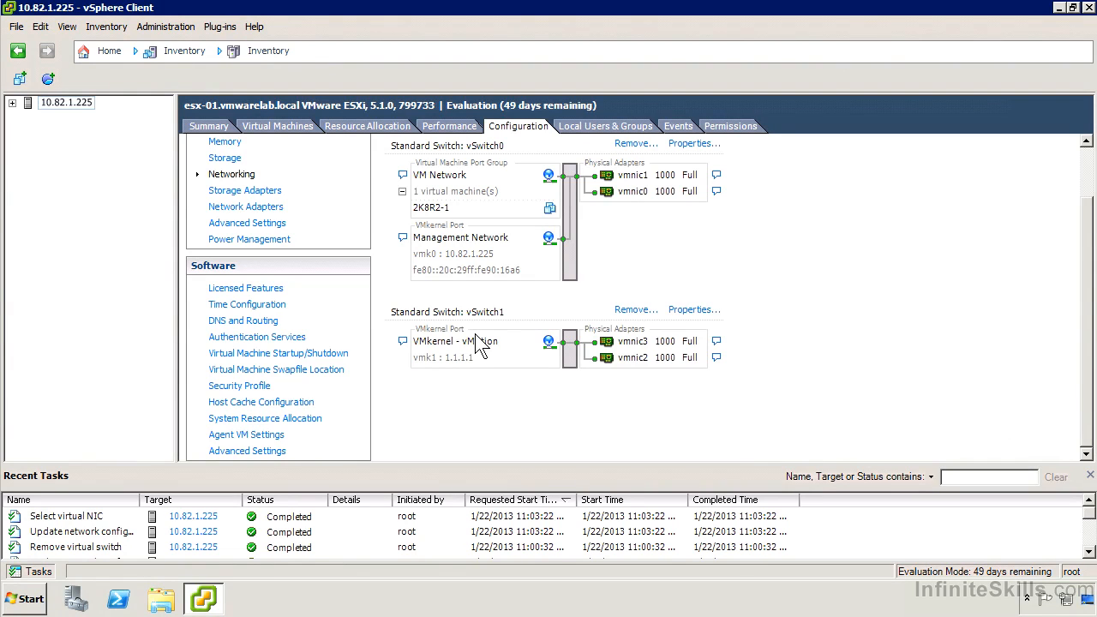
pyautogui.moveTo(682, 168)
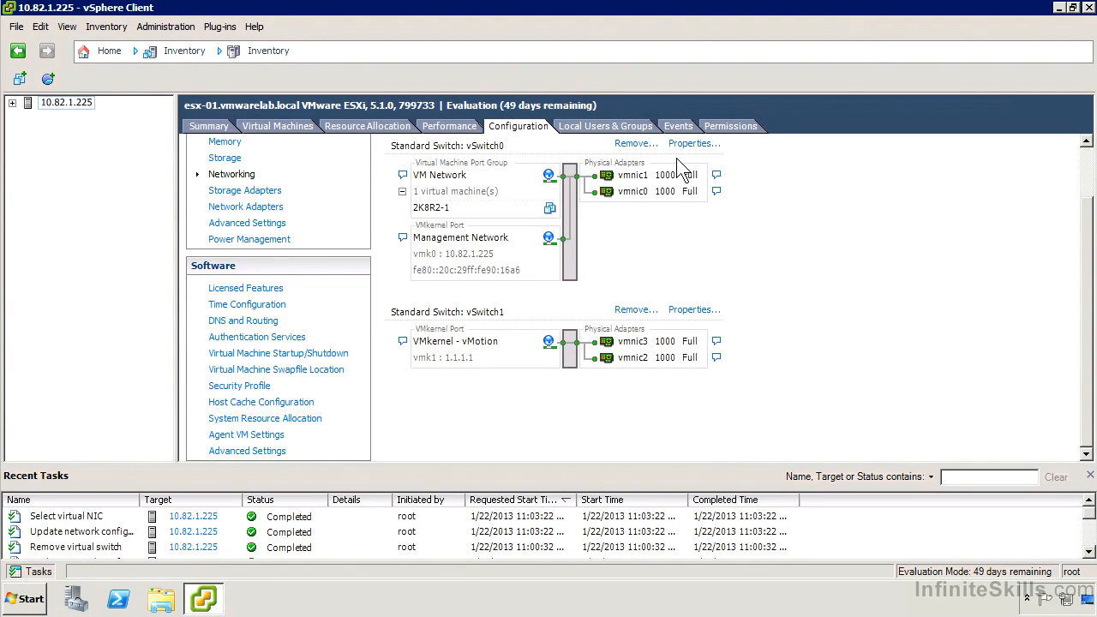
pyautogui.click(691, 144)
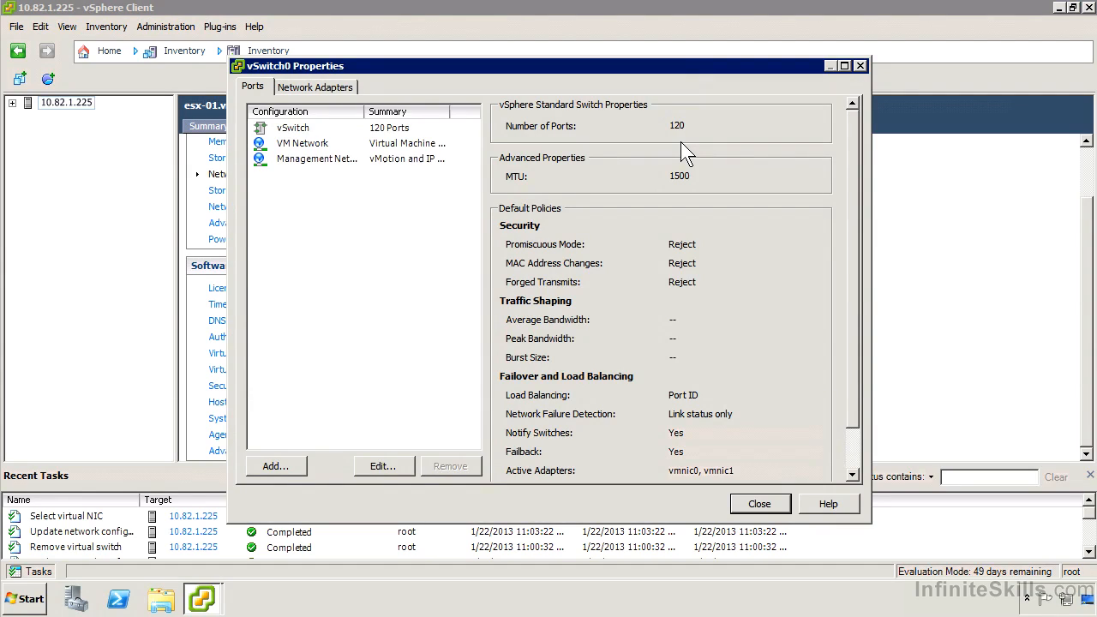